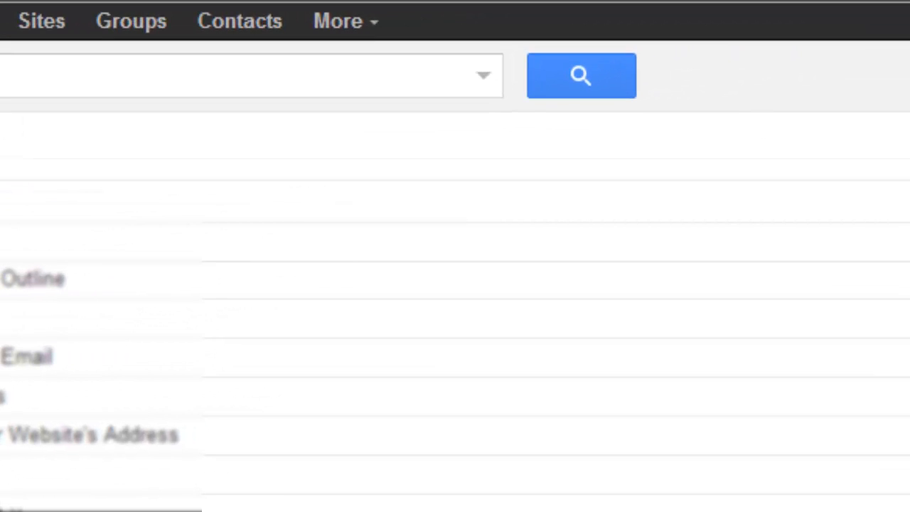
Step: Launch SlideRocket from the Google apps menu and delete My Presentation 1
click(346, 20)
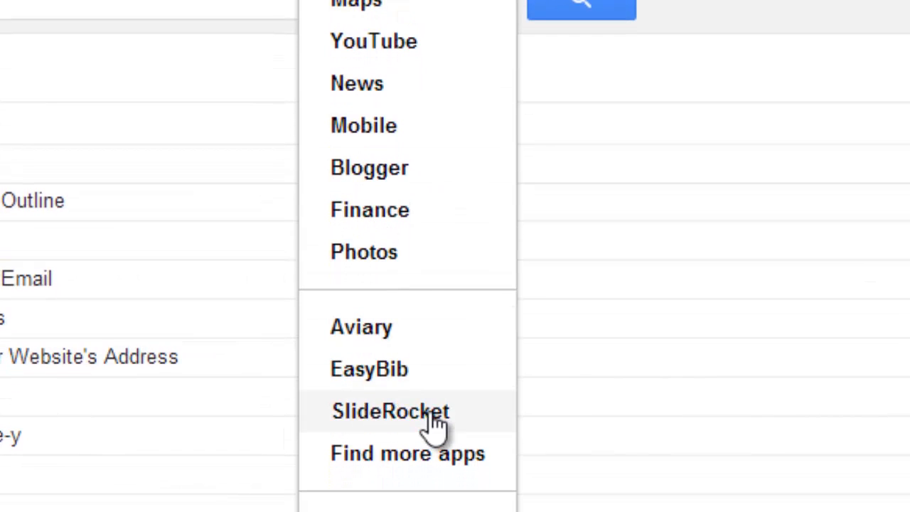
click(390, 411)
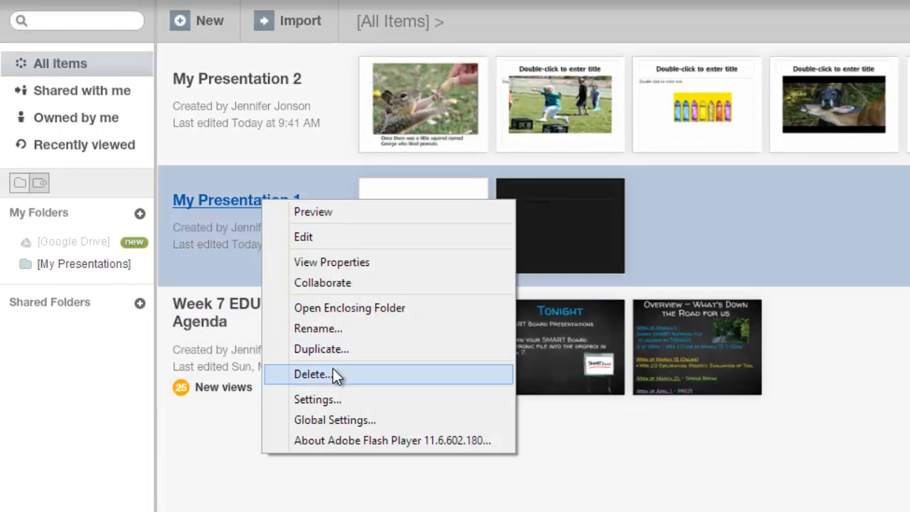
click(312, 374)
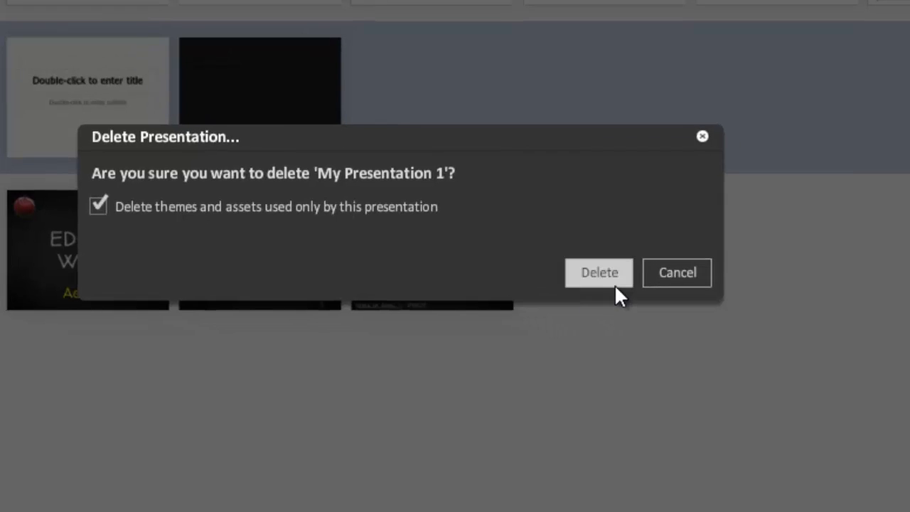
click(599, 273)
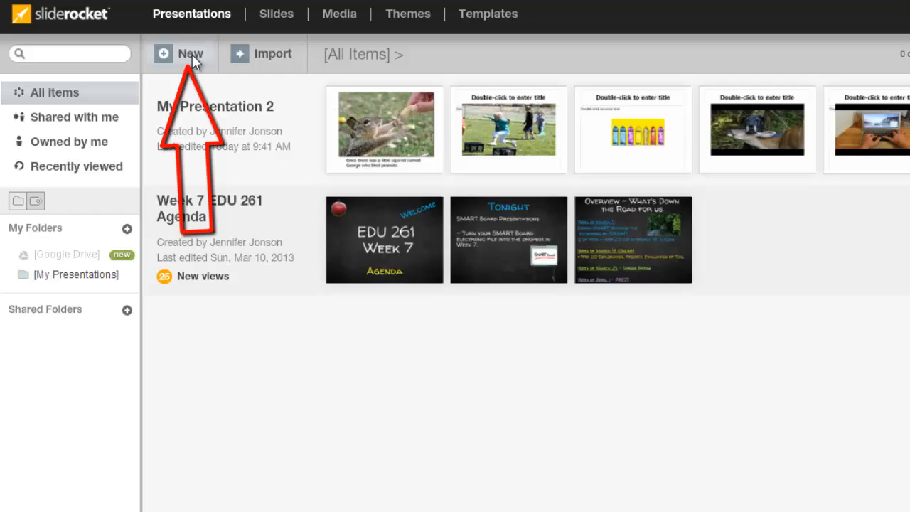
Step: Create a new presentation named 'History of Field Day' using the Varnish theme
click(180, 54)
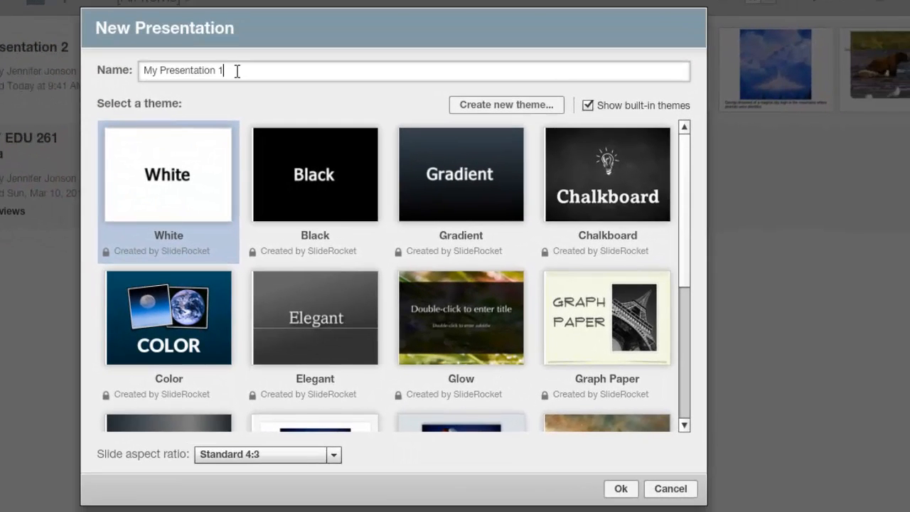
text(History of Field Day)
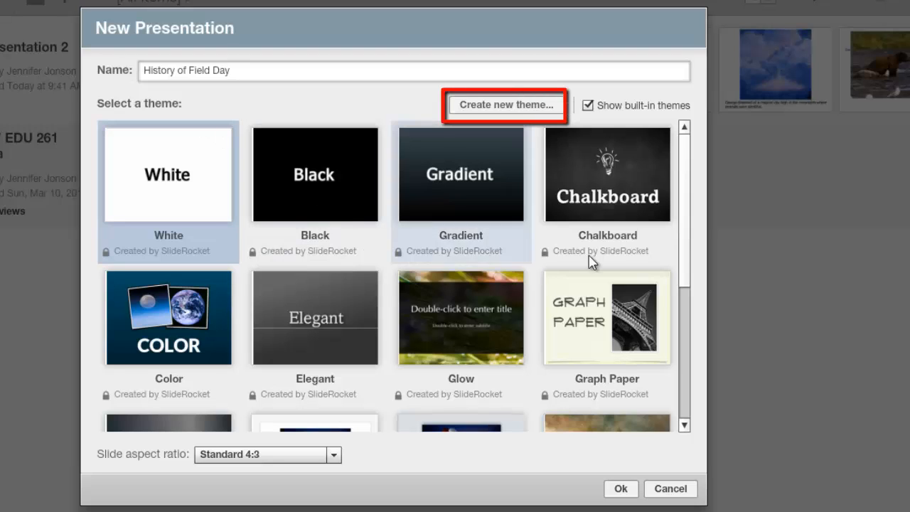
mouse_move(683, 214)
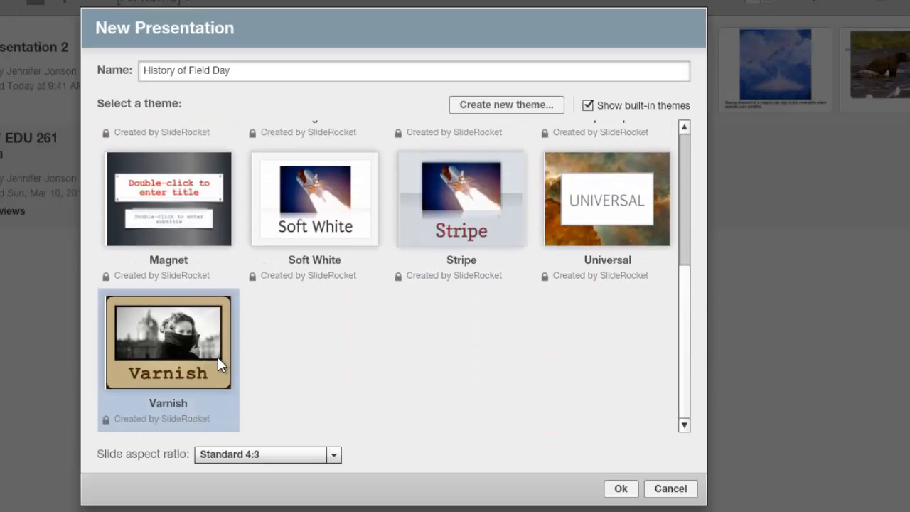
click(620, 488)
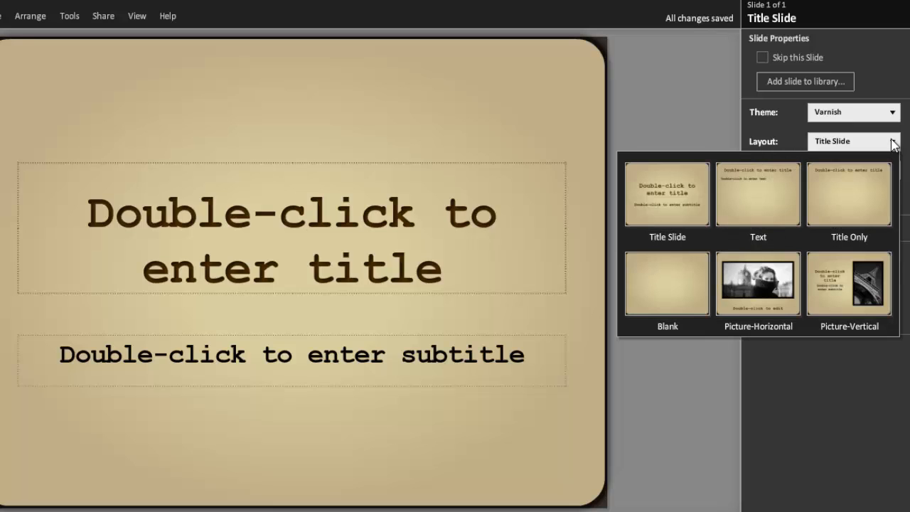
Step: Use the Text layout with title 'History of Field Day' at size 45, dark red, italic
click(758, 193)
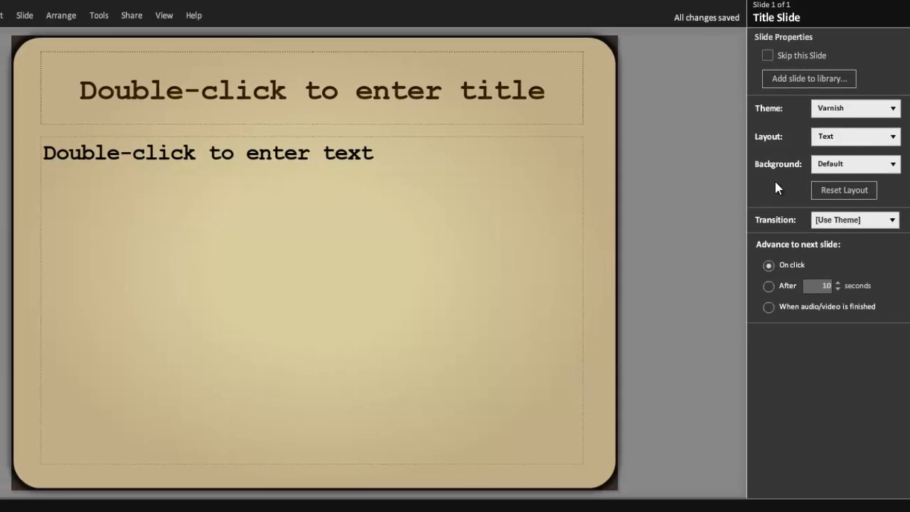
text(History of Field Day)
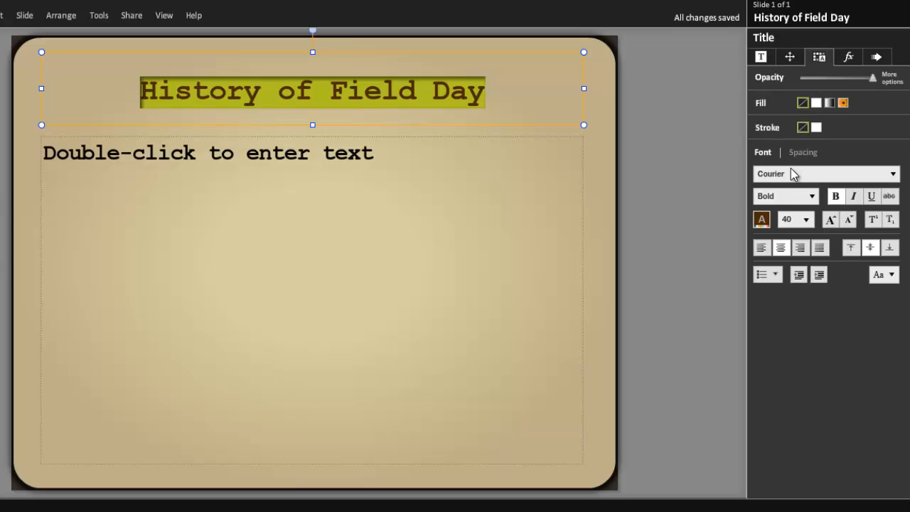
click(809, 219)
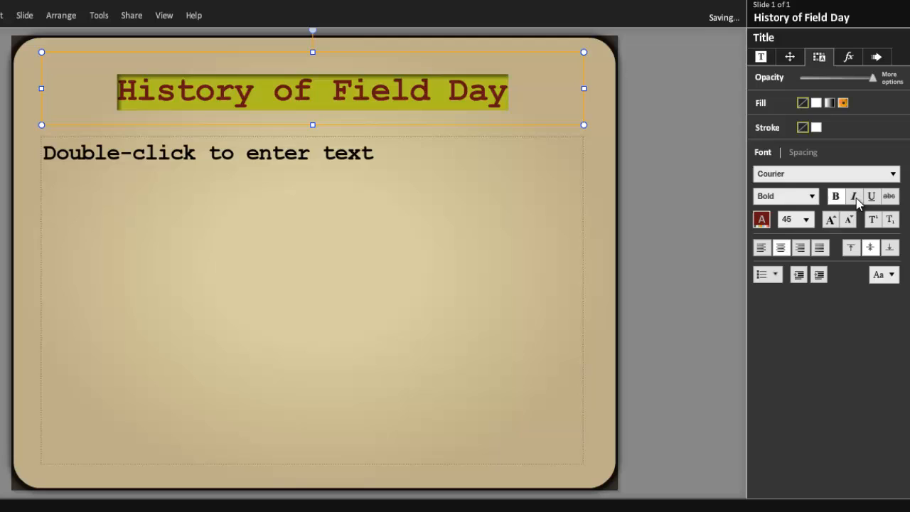
click(853, 196)
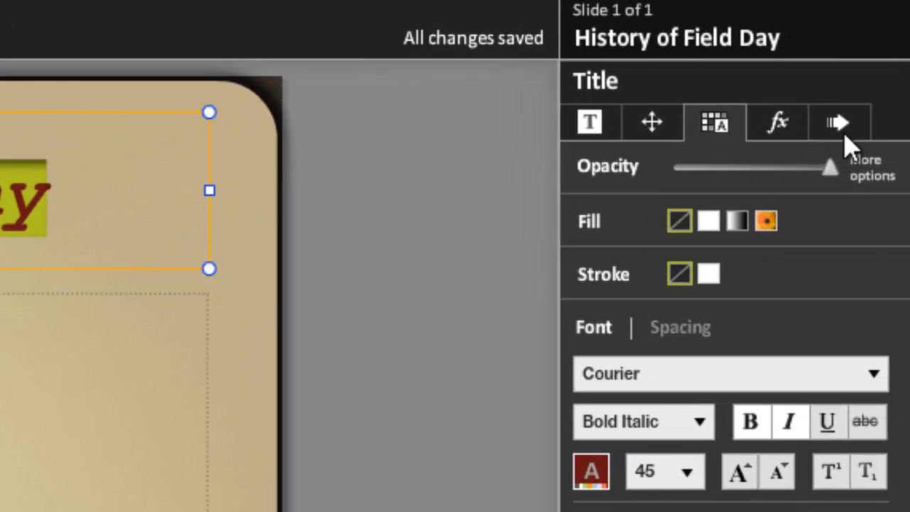
Step: Give the title a Sparkle build animation that starts on click
click(839, 122)
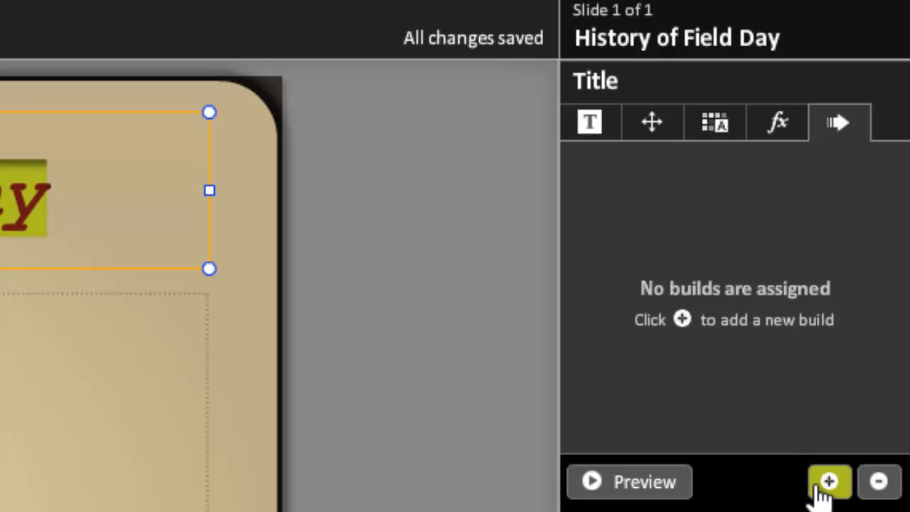
click(830, 483)
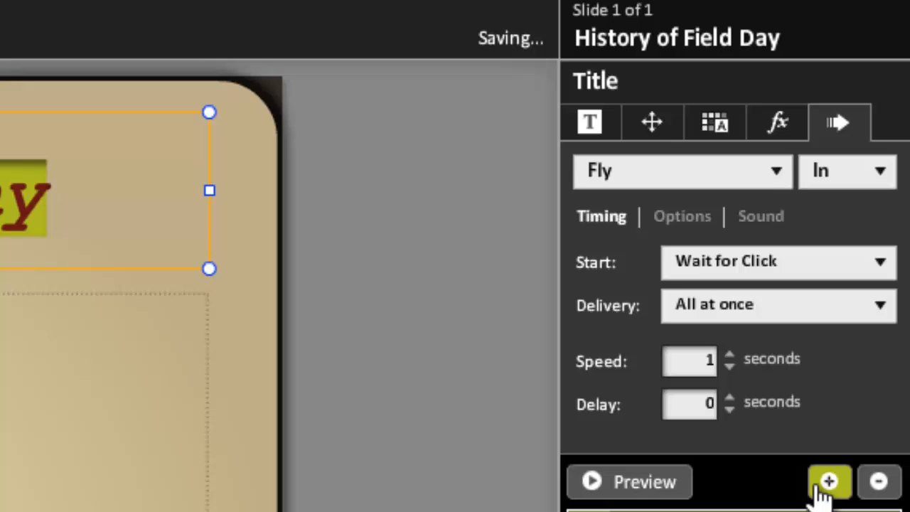
click(681, 170)
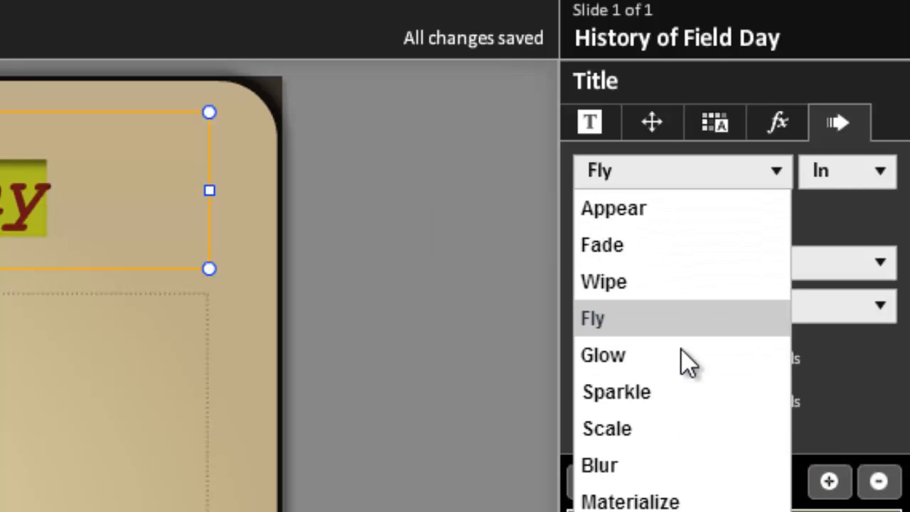
click(616, 392)
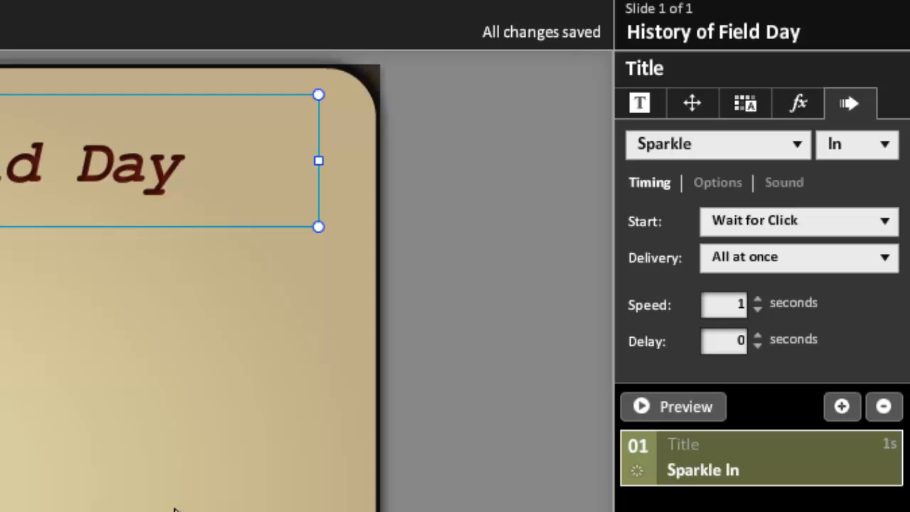
mouse_move(364, 296)
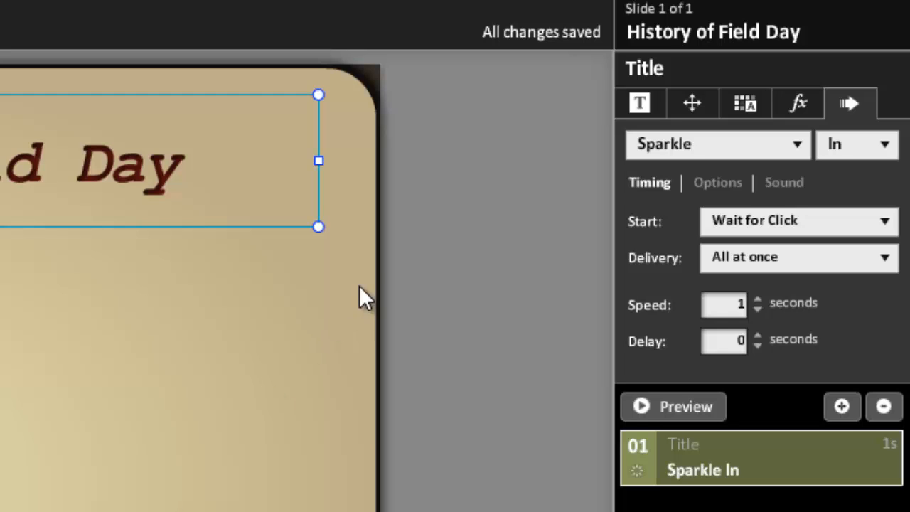
Step: Add a drop shadow effect to the slide title
click(798, 103)
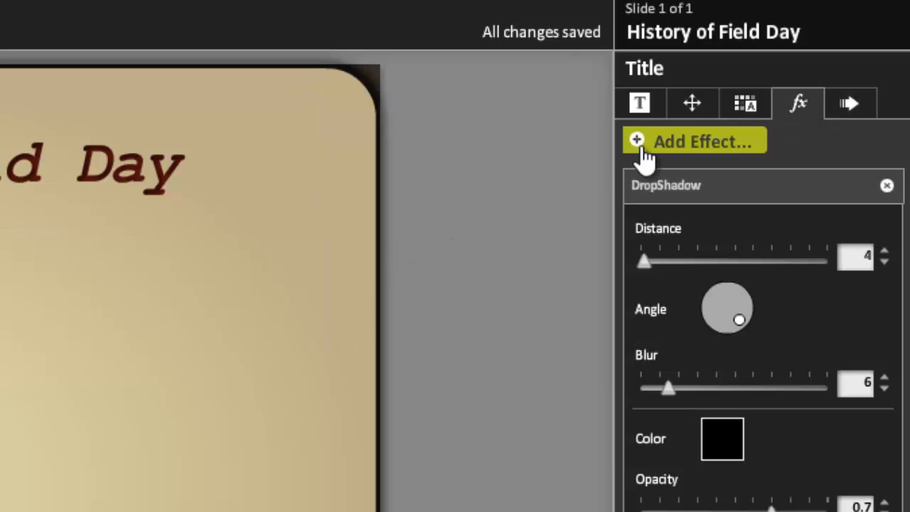
click(702, 141)
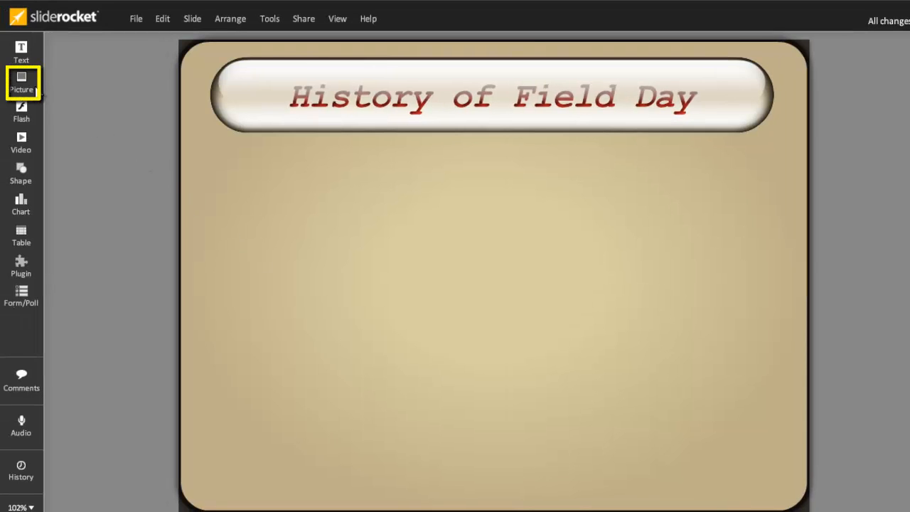
Step: Add the red apple picture, import the field day photos, and place farmers.jpg
click(21, 81)
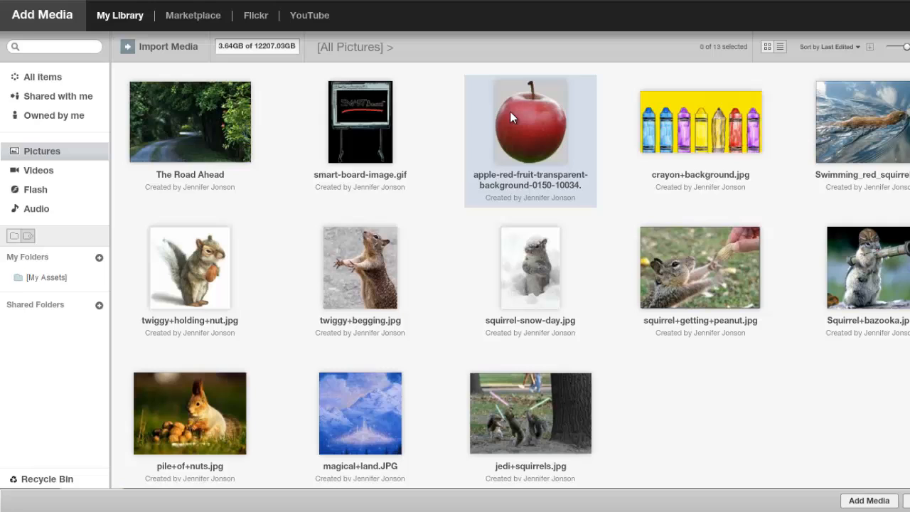
click(529, 123)
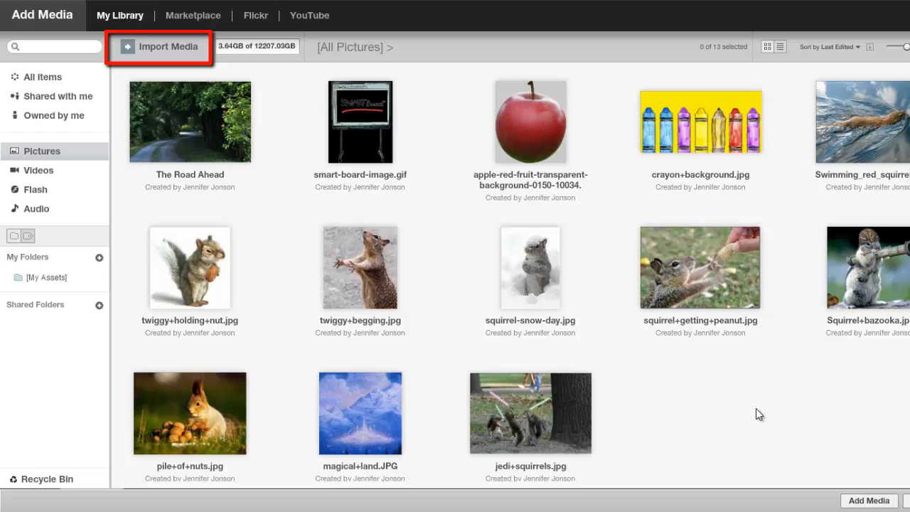
mouse_move(707, 353)
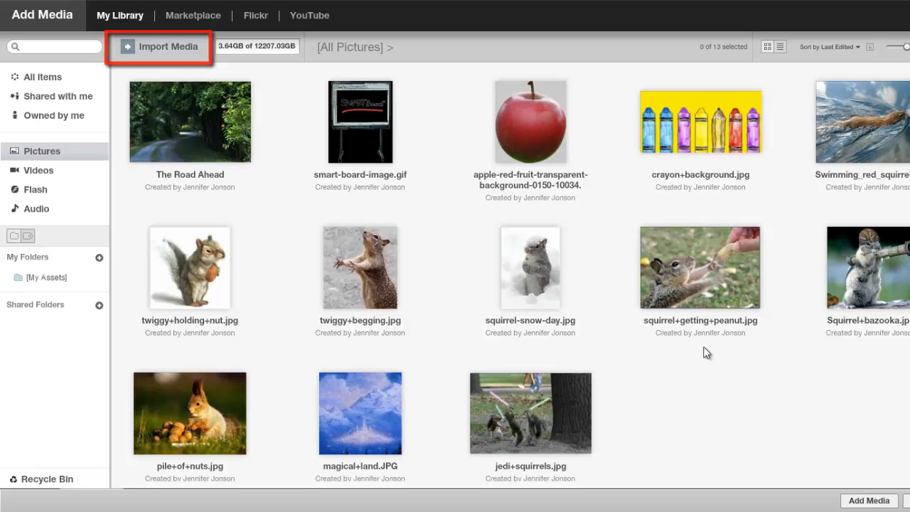
click(168, 46)
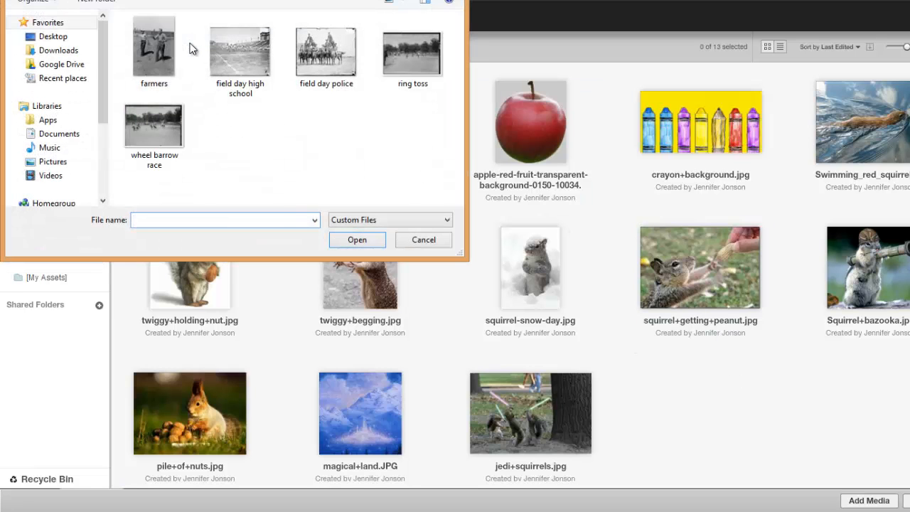
click(154, 47)
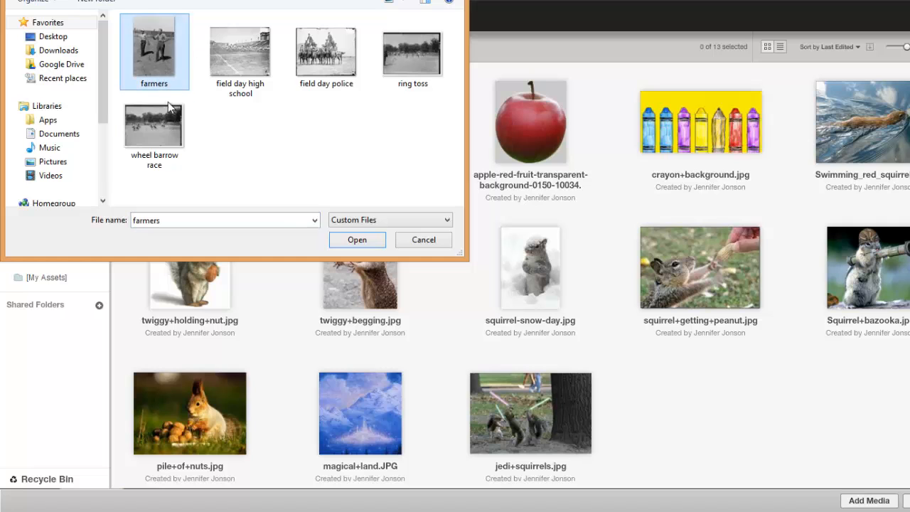
click(358, 240)
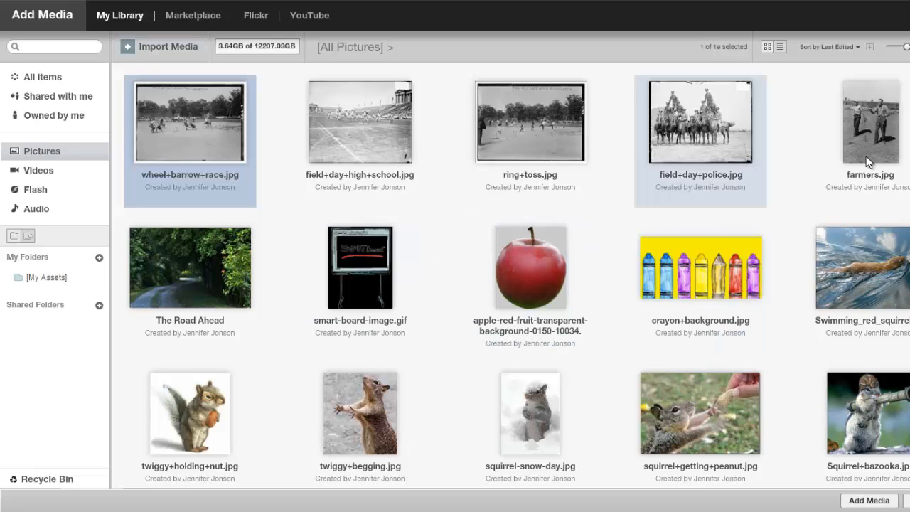
click(870, 122)
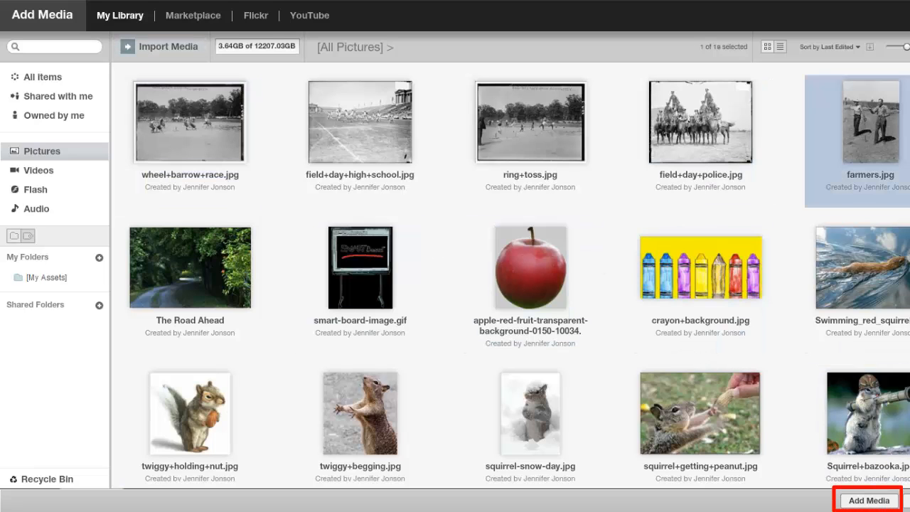
click(870, 500)
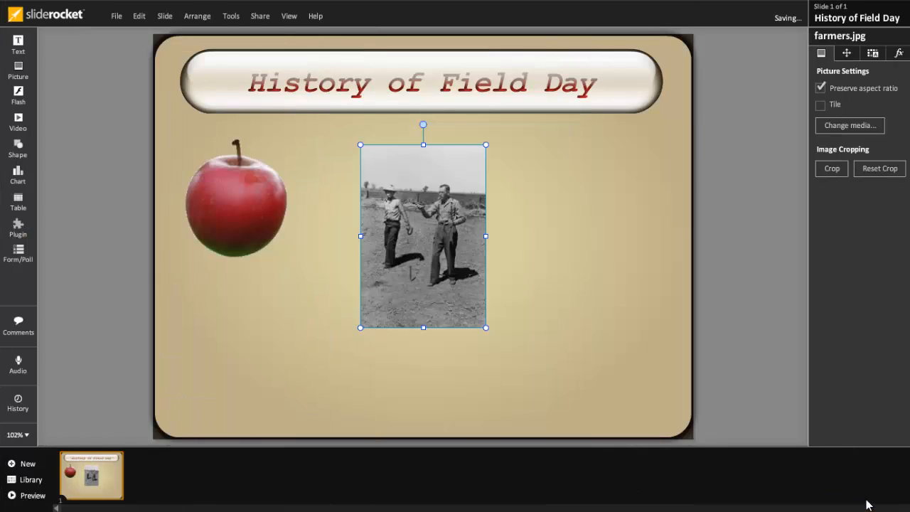
Step: Move the farmers photo right and adjust the apple's animation and contrast
drag(423, 236, 513, 235)
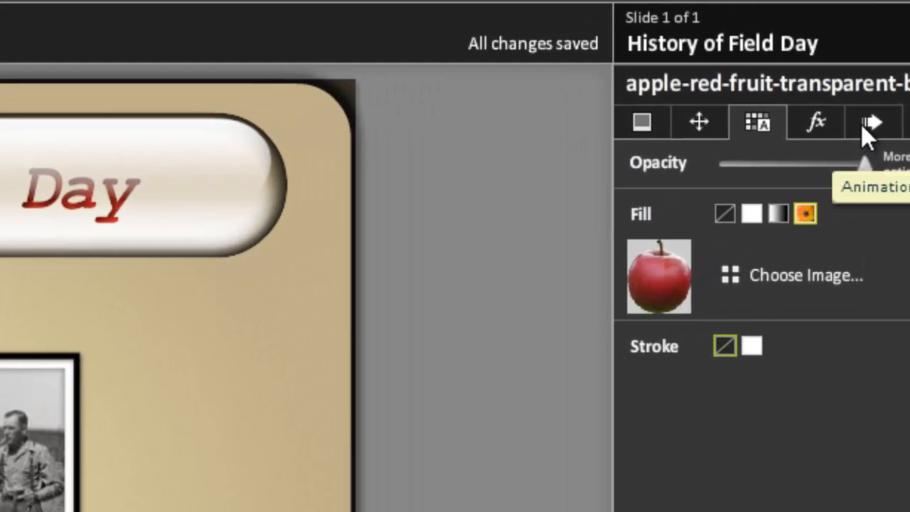
click(874, 121)
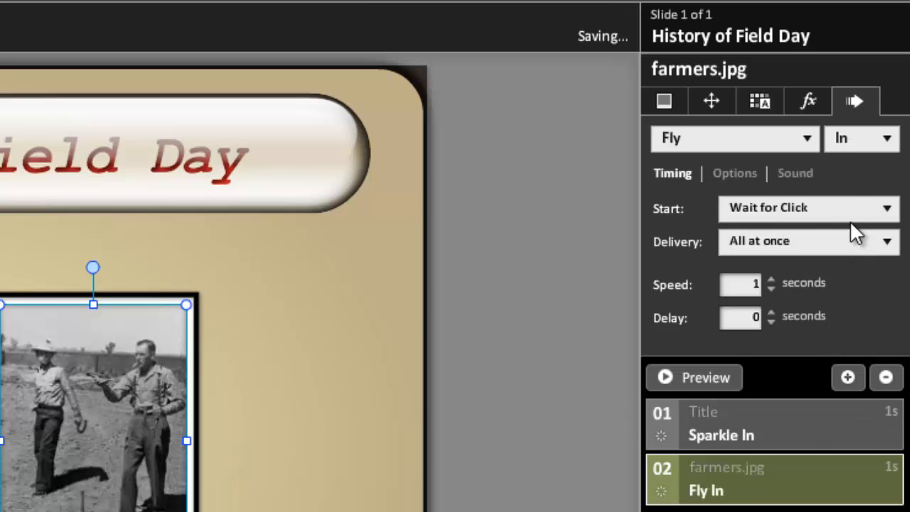
click(735, 138)
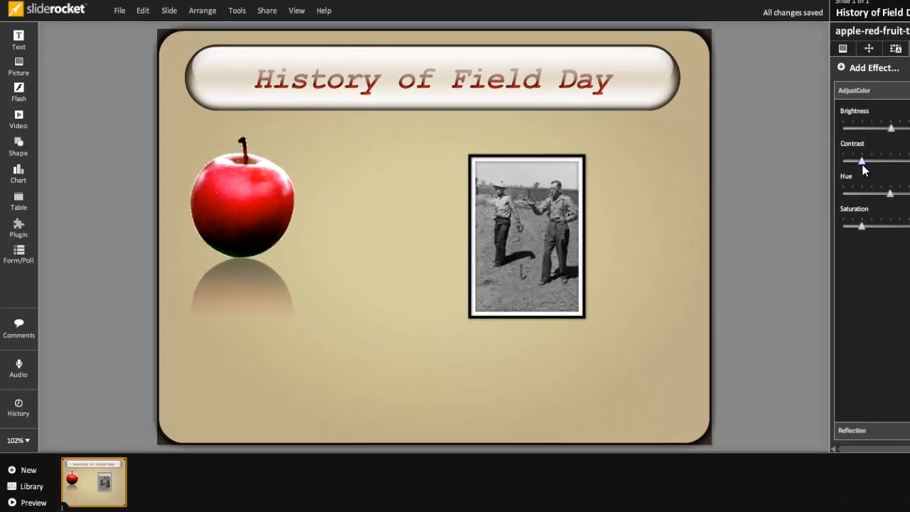
click(169, 10)
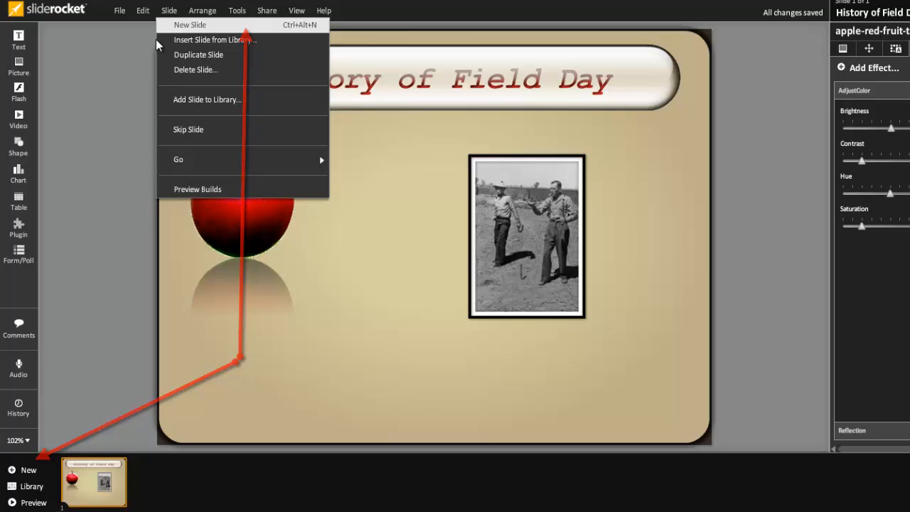
Step: Add three new slides, each pairing a historic field day photo with a caption
click(190, 24)
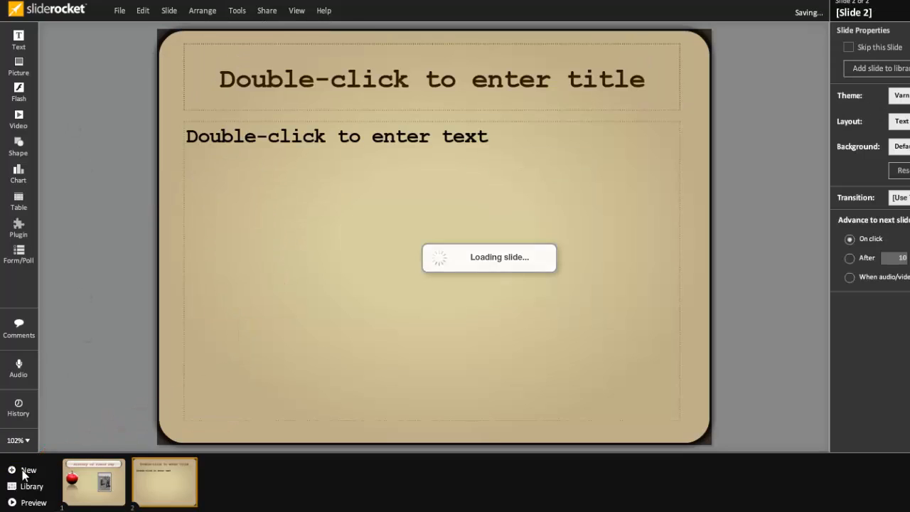
click(29, 470)
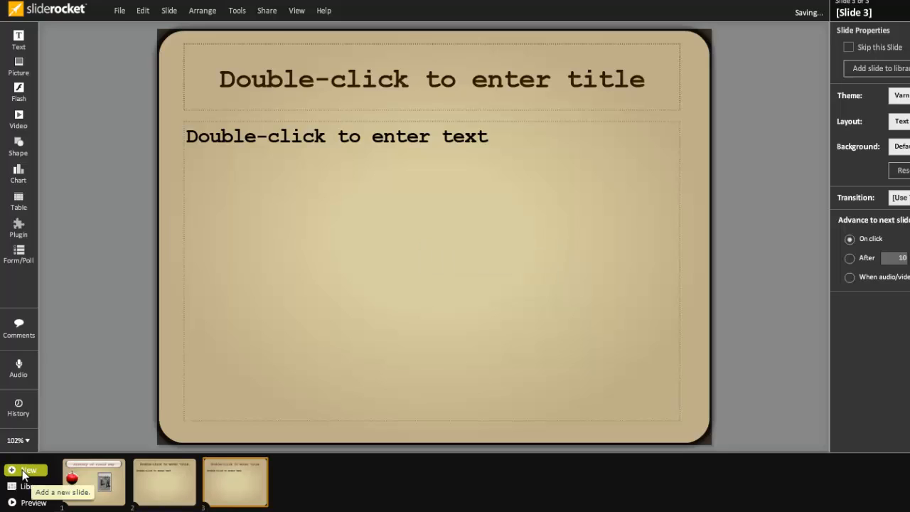
click(25, 471)
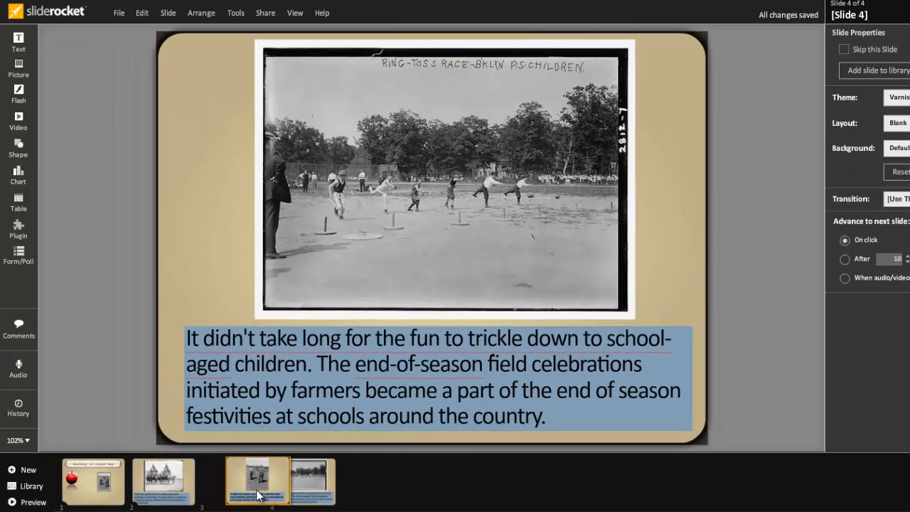
click(165, 481)
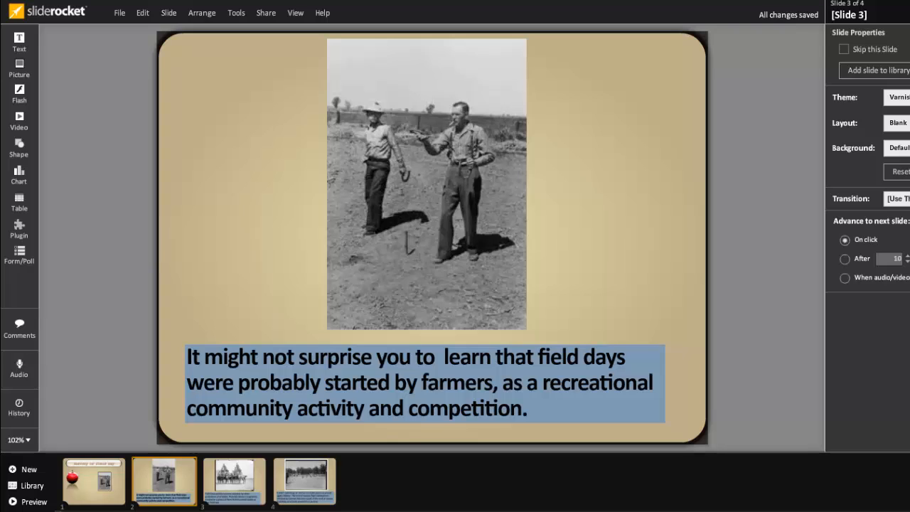
mouse_move(468, 484)
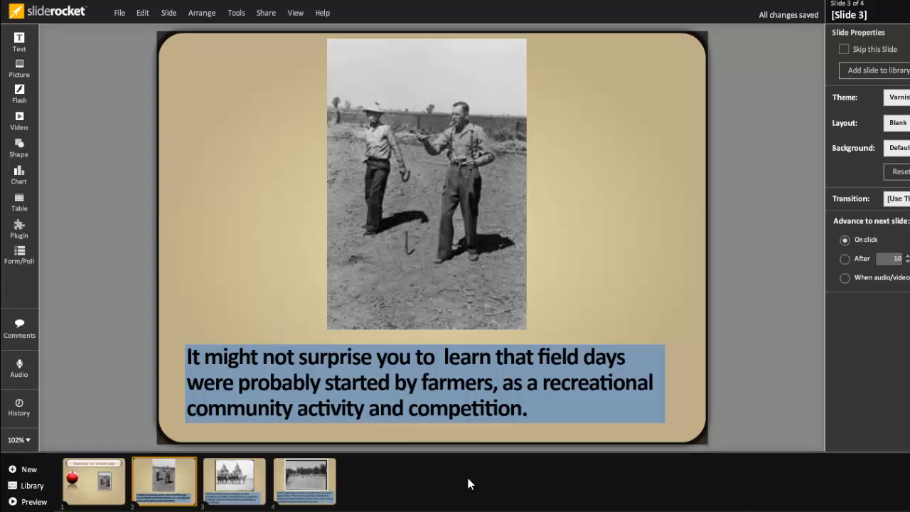
click(20, 363)
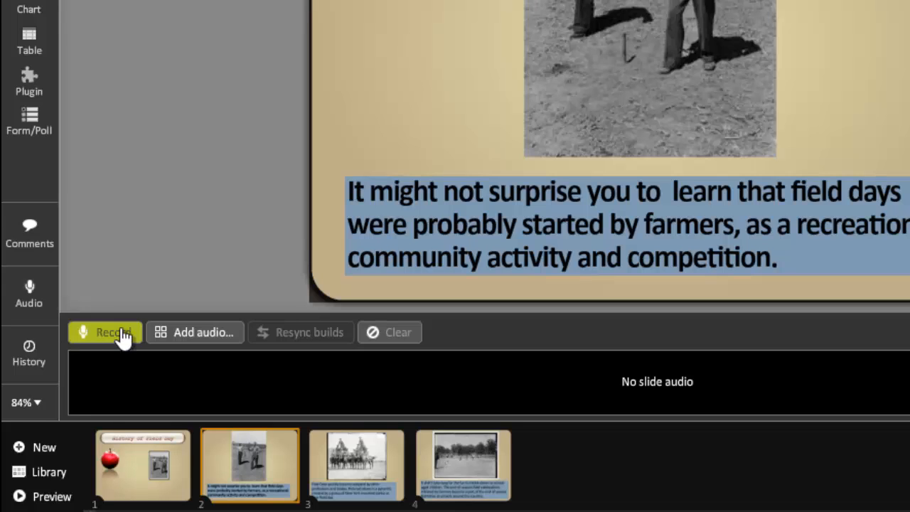
Step: Record an 8-second voice narration for the farmers slide and preview it
click(105, 332)
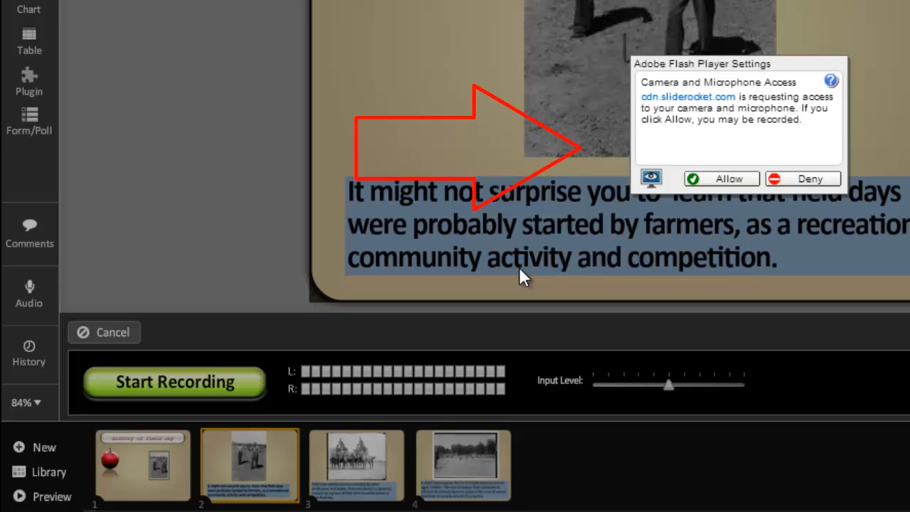
click(721, 178)
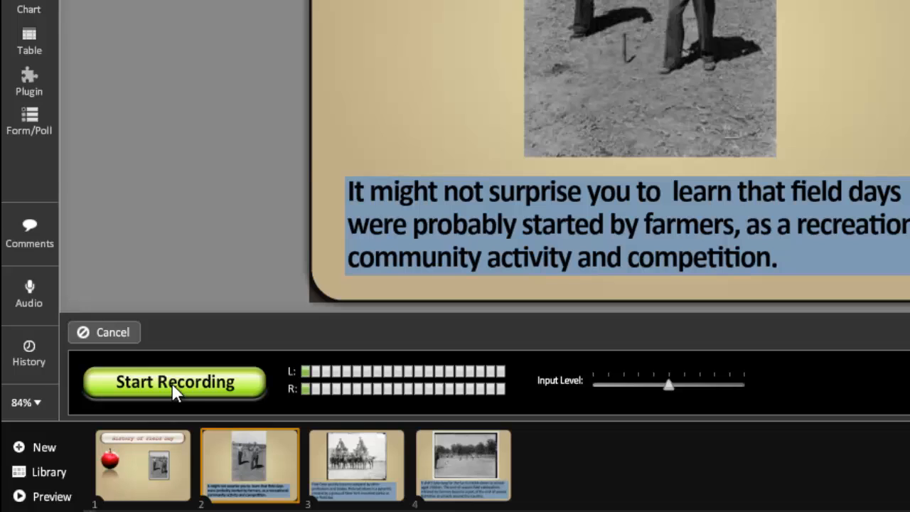
click(173, 382)
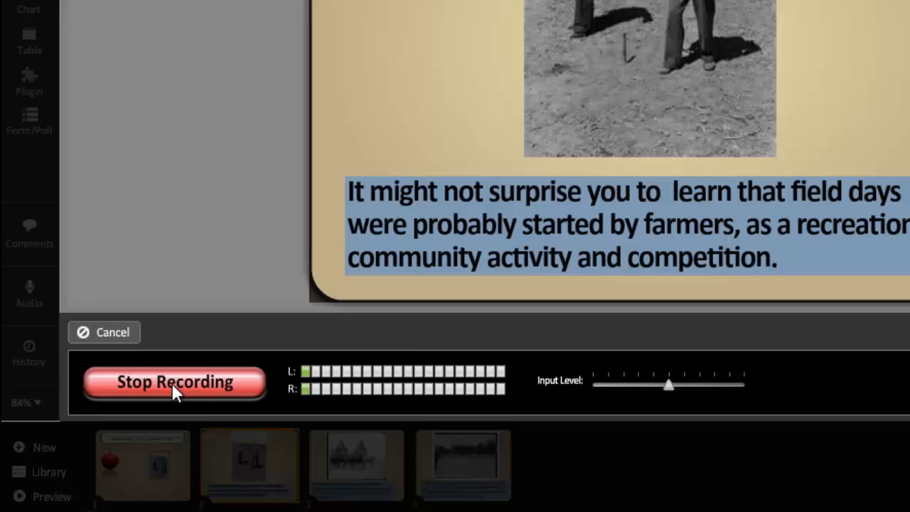
click(173, 382)
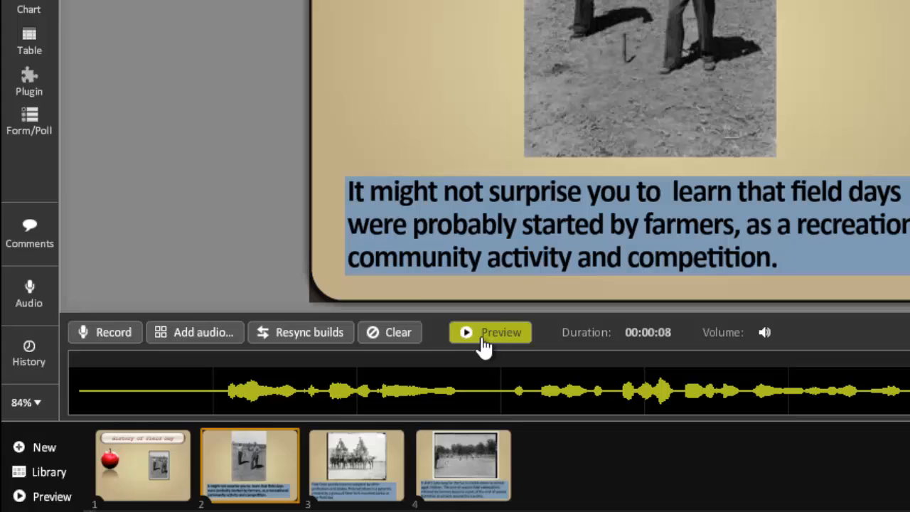
click(490, 332)
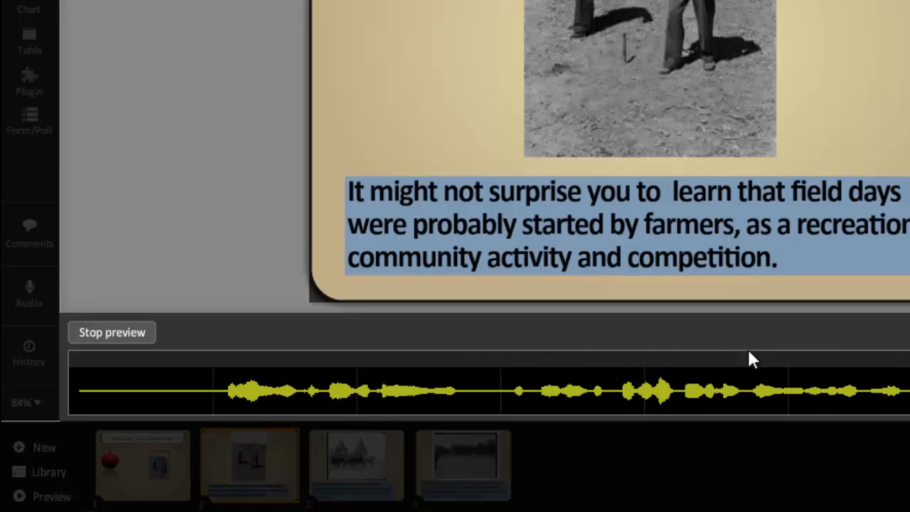
click(111, 332)
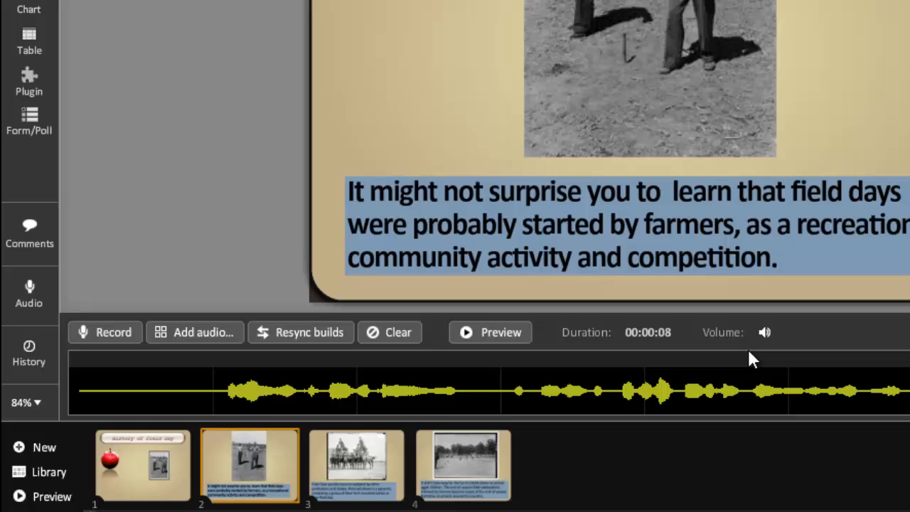
click(355, 464)
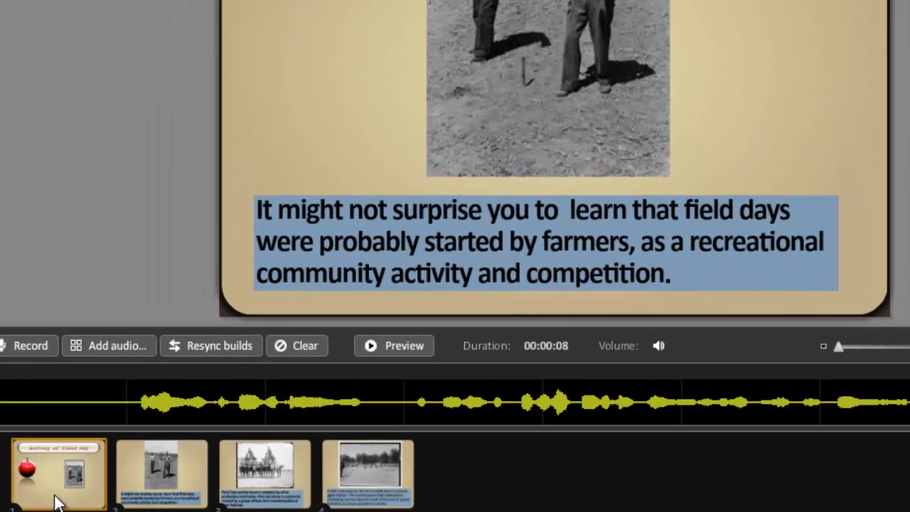
Step: Select all four slides and apply the PageTurn transition
click(264, 473)
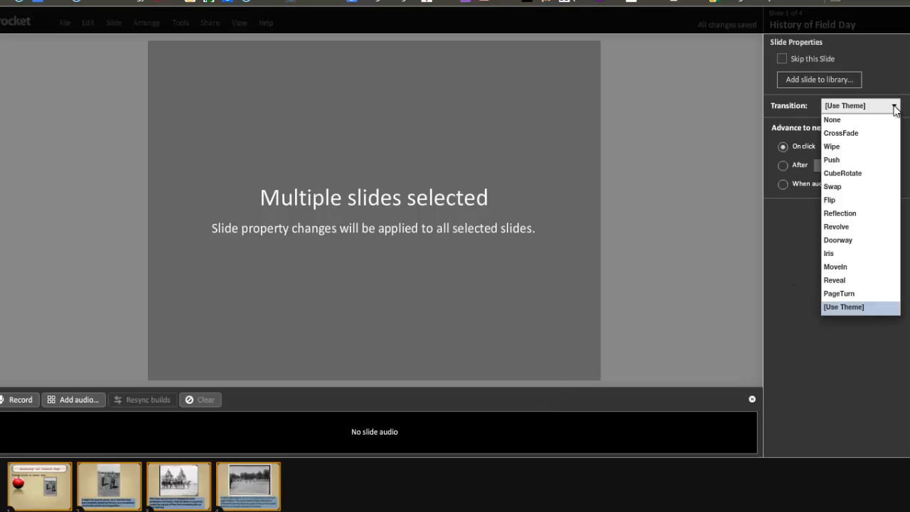
click(839, 293)
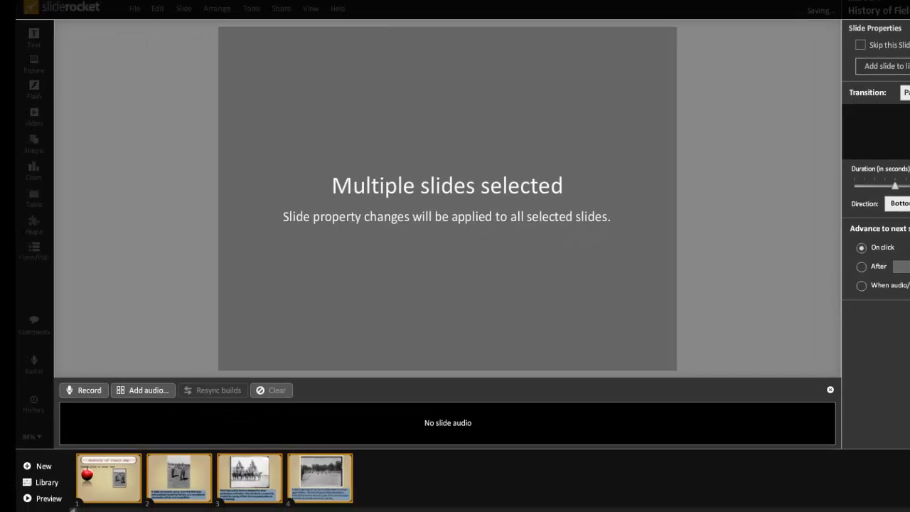
mouse_move(118, 496)
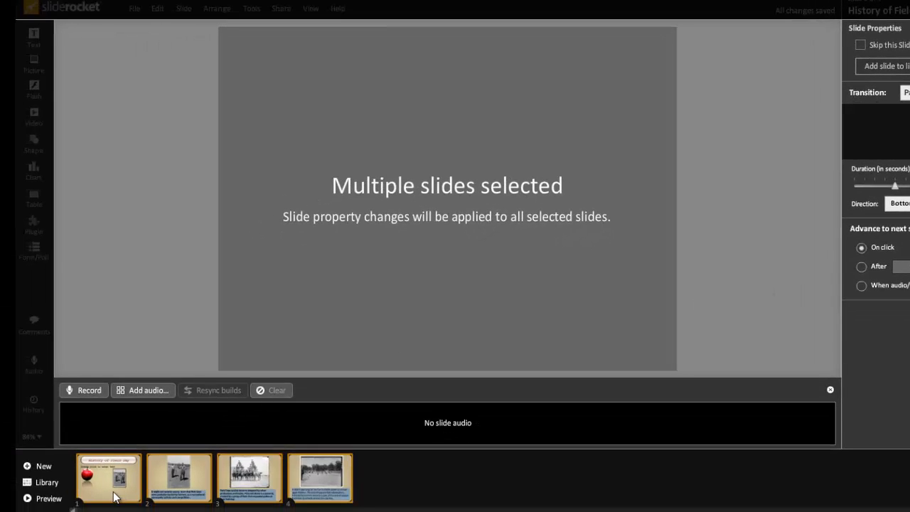
Step: From the title slide, review the Publish and Collaborate sharing settings, then return to editing
click(108, 477)
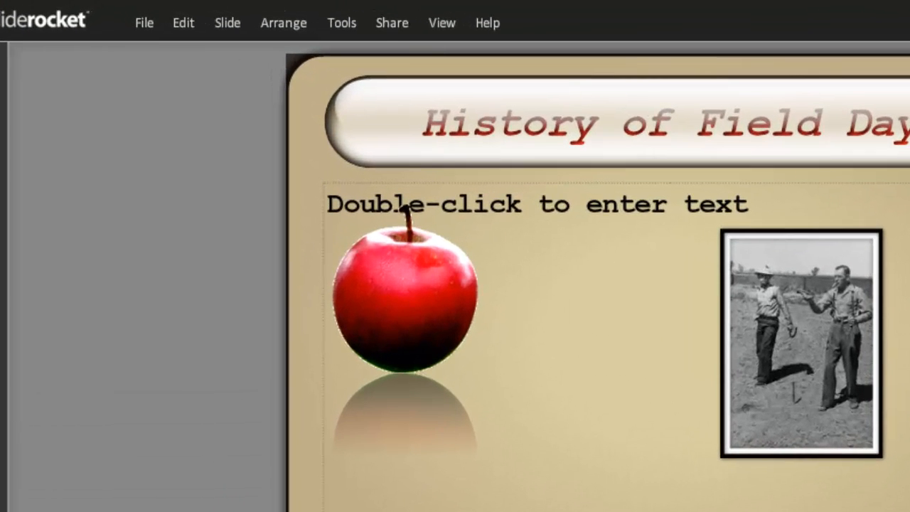
click(391, 23)
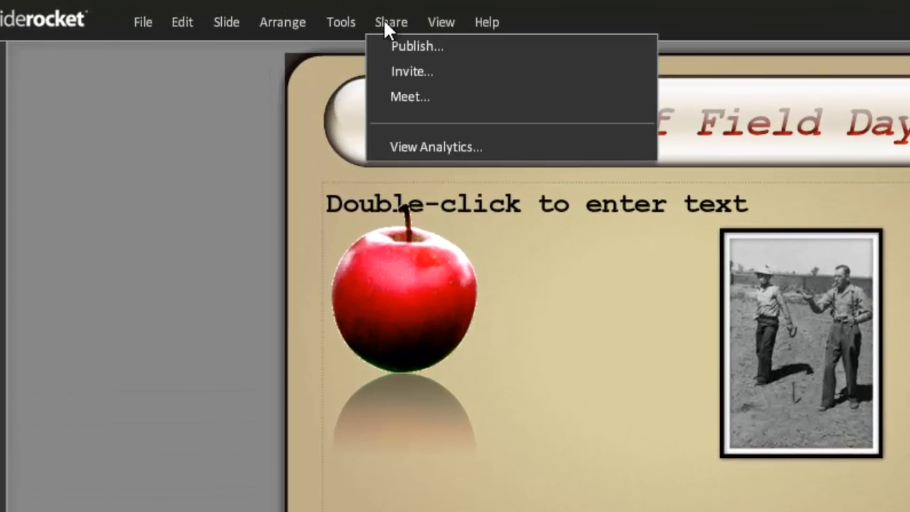
click(417, 46)
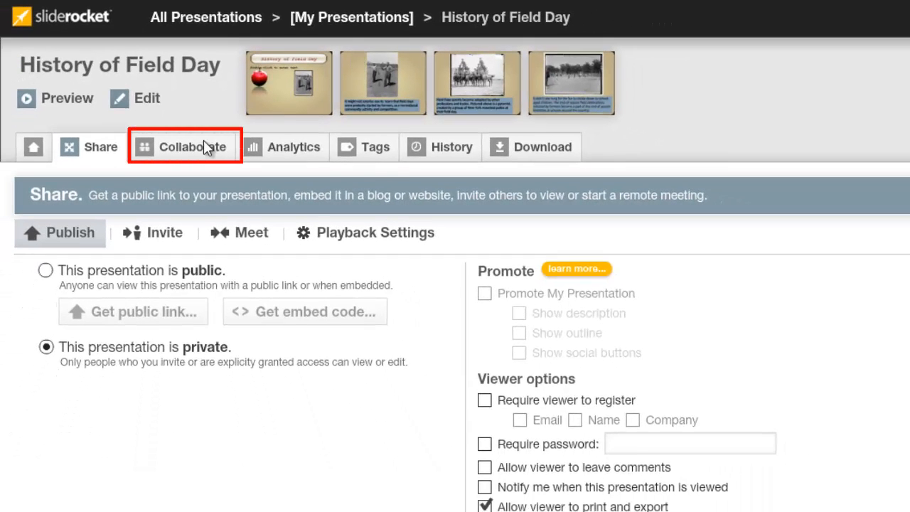
click(185, 147)
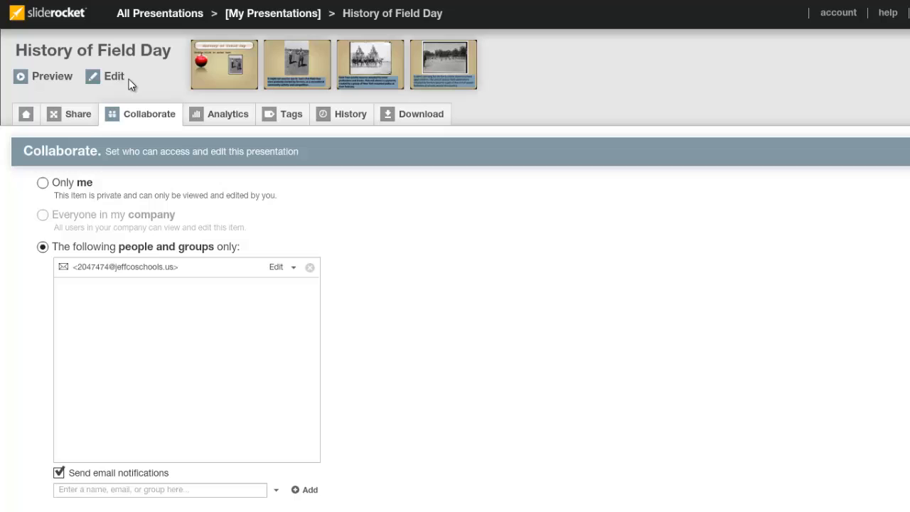
click(114, 76)
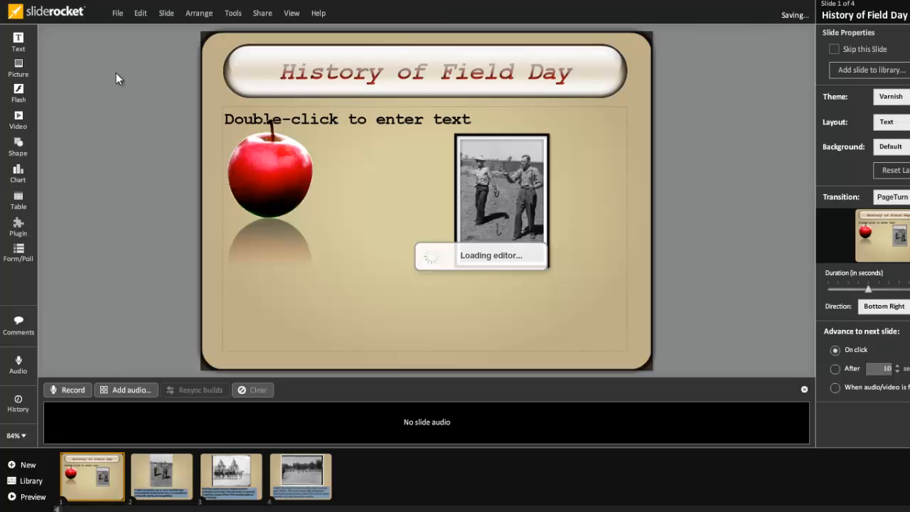
Step: Add a fifth slide embedding the YouTube field day video of children jumping over crates
click(28, 465)
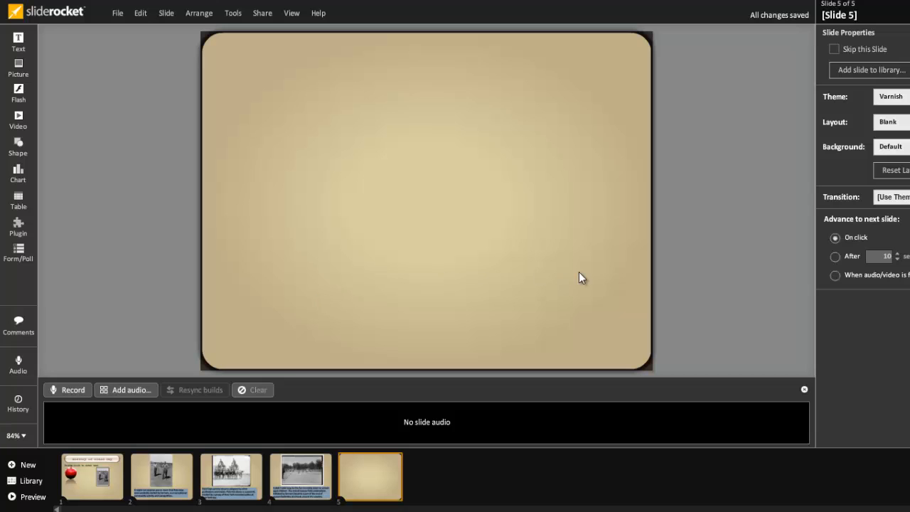
click(18, 117)
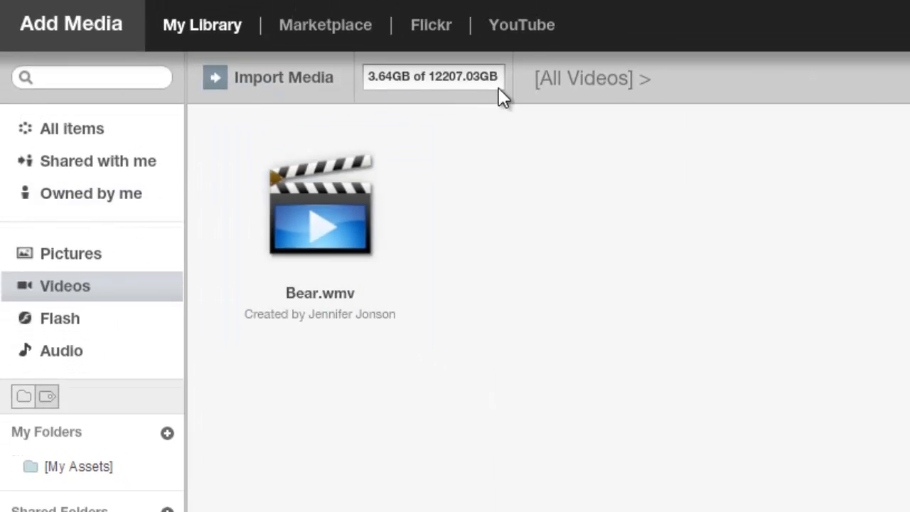
click(521, 25)
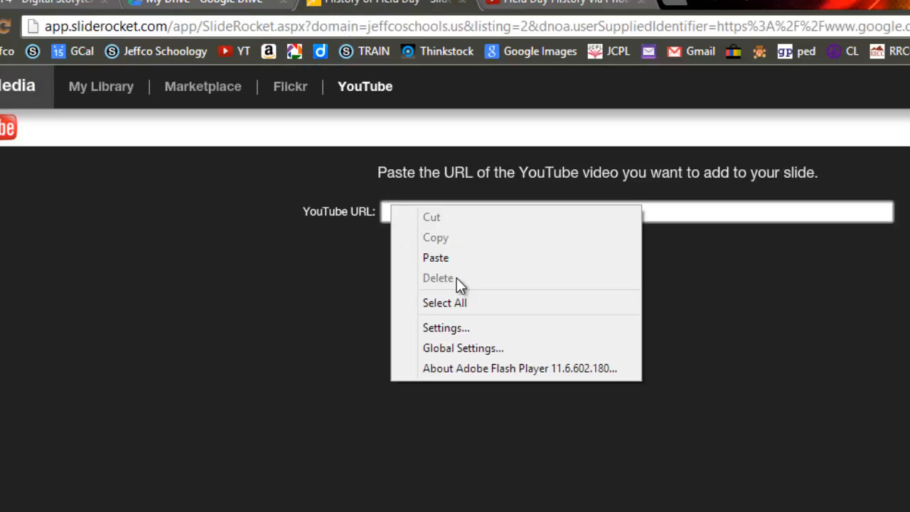
click(435, 258)
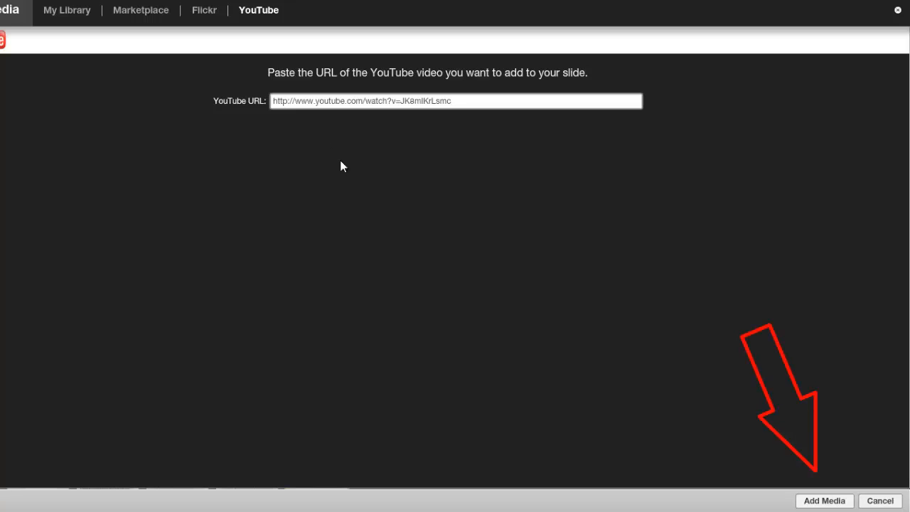
click(824, 501)
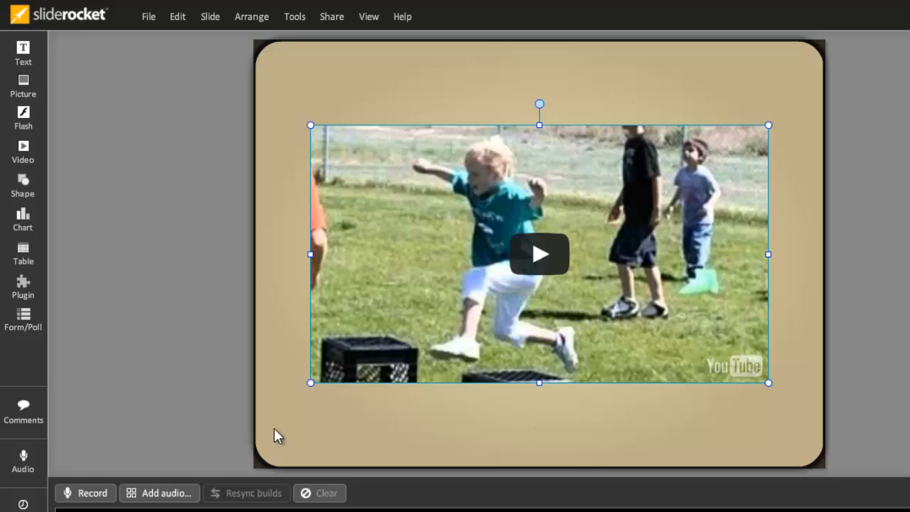
mouse_move(155, 27)
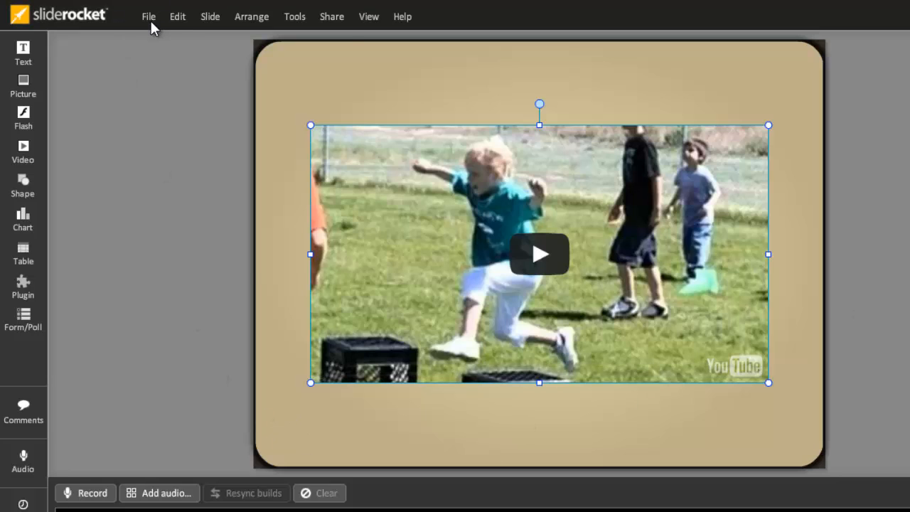
Step: Choose the Mozart track as the presentation soundtrack in Presentation Settings
click(149, 16)
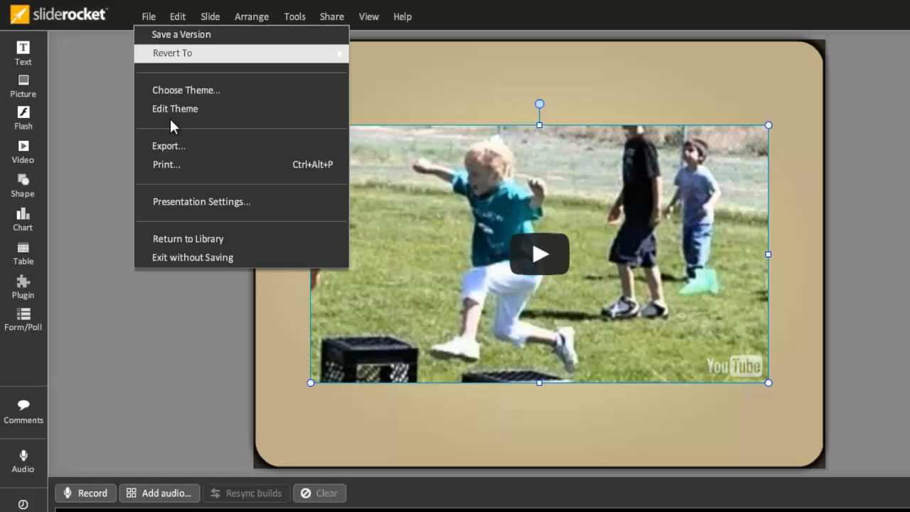
click(201, 202)
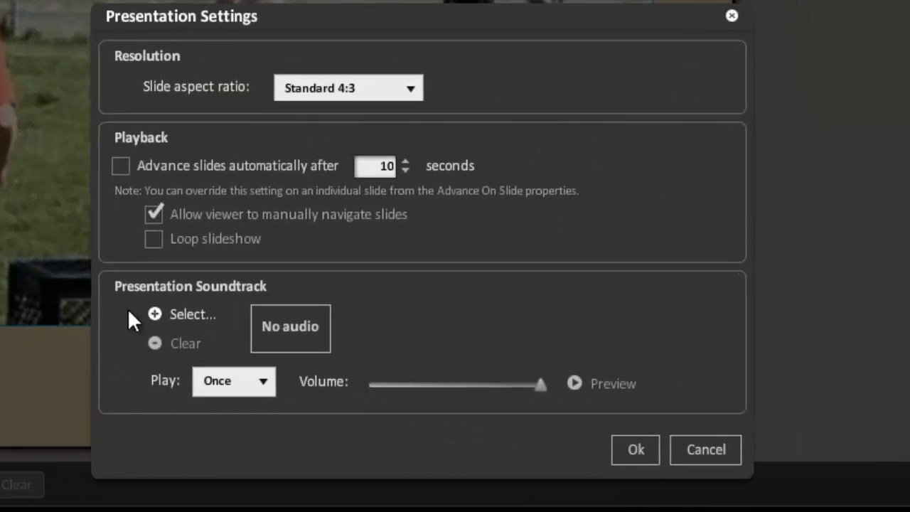
click(193, 314)
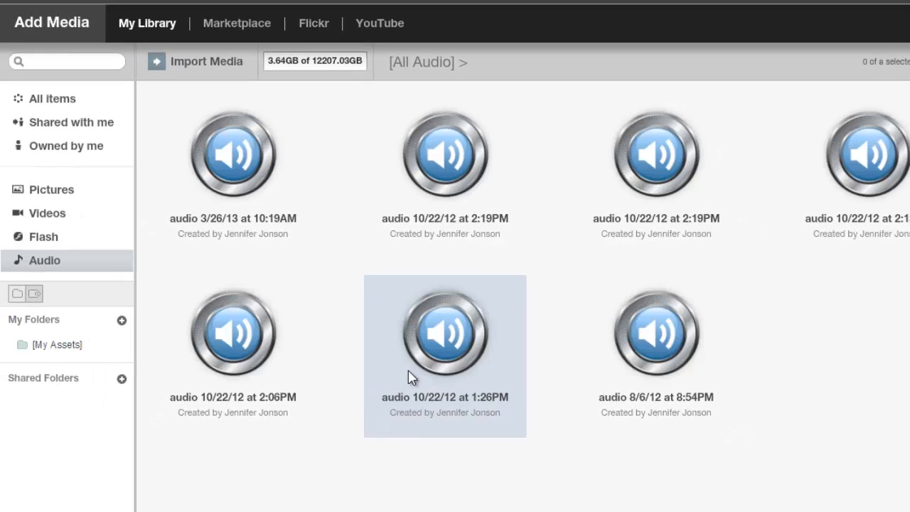
click(232, 153)
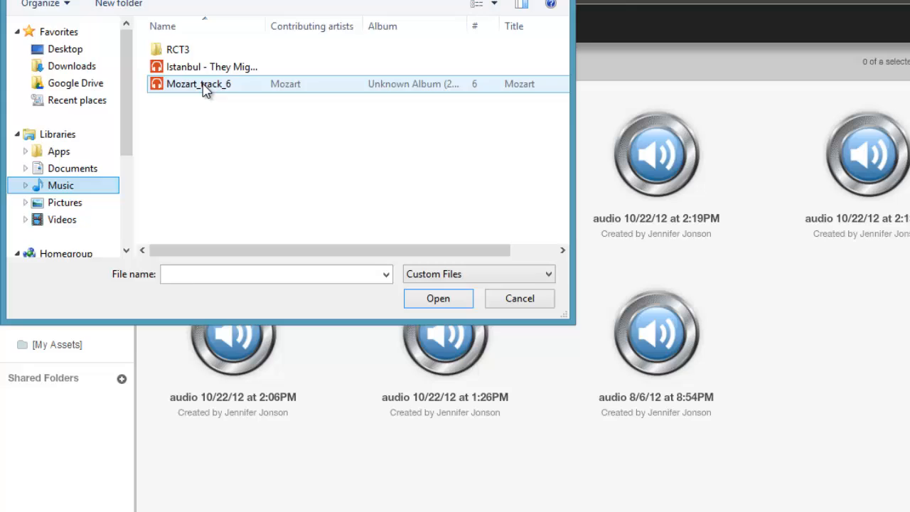
click(438, 298)
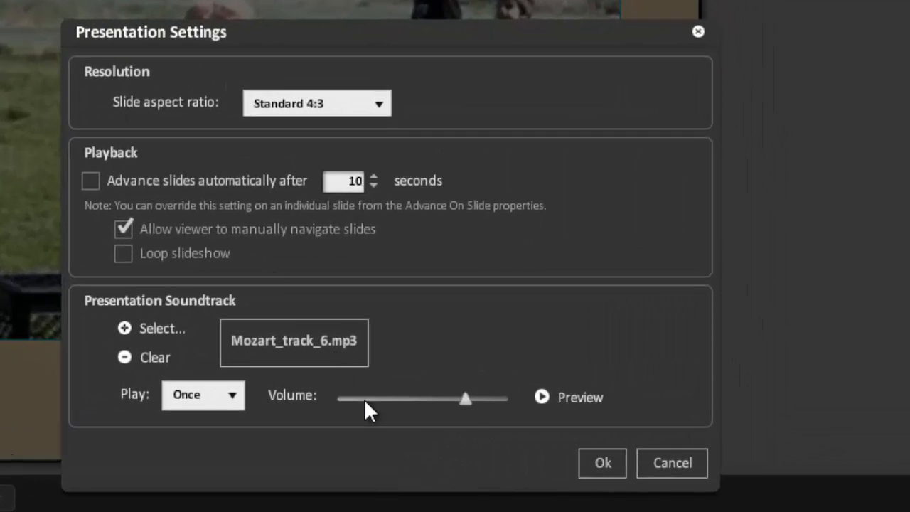
Step: Lower the soundtrack volume, set playback to Loop, and confirm the settings
drag(466, 398, 401, 398)
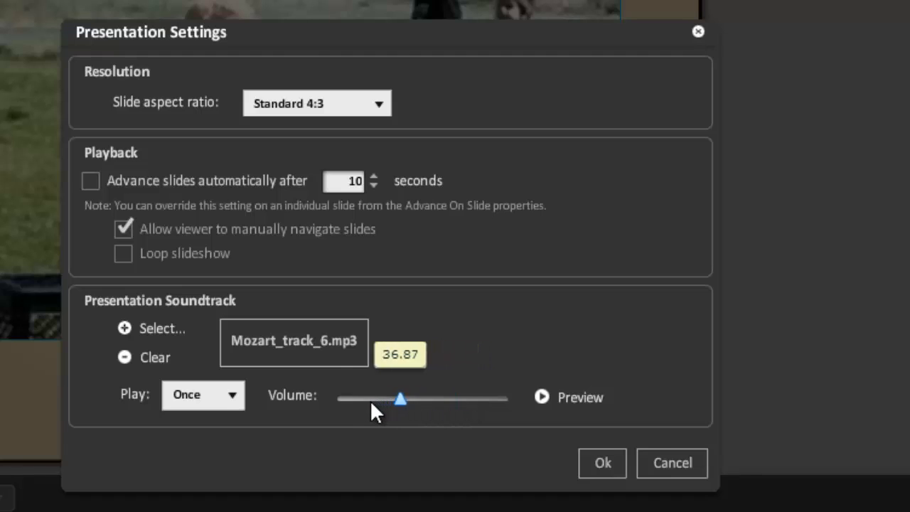
drag(402, 399, 363, 399)
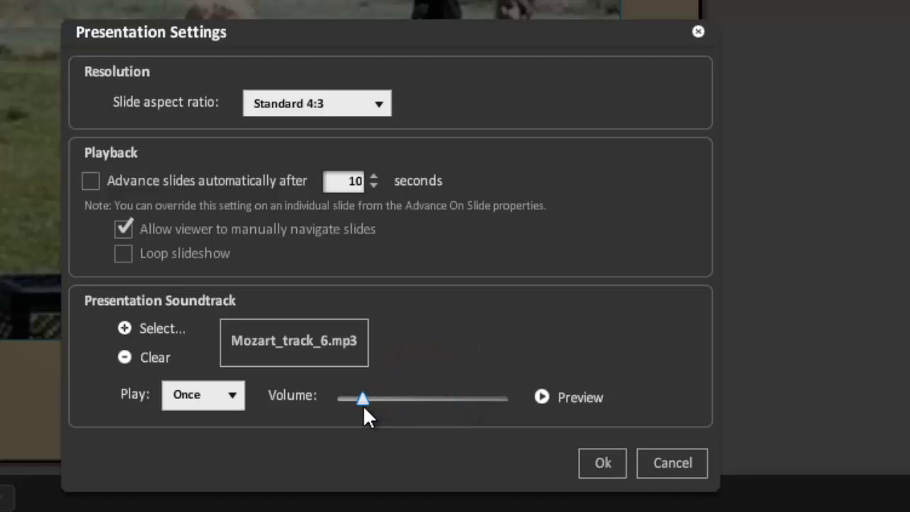
click(202, 395)
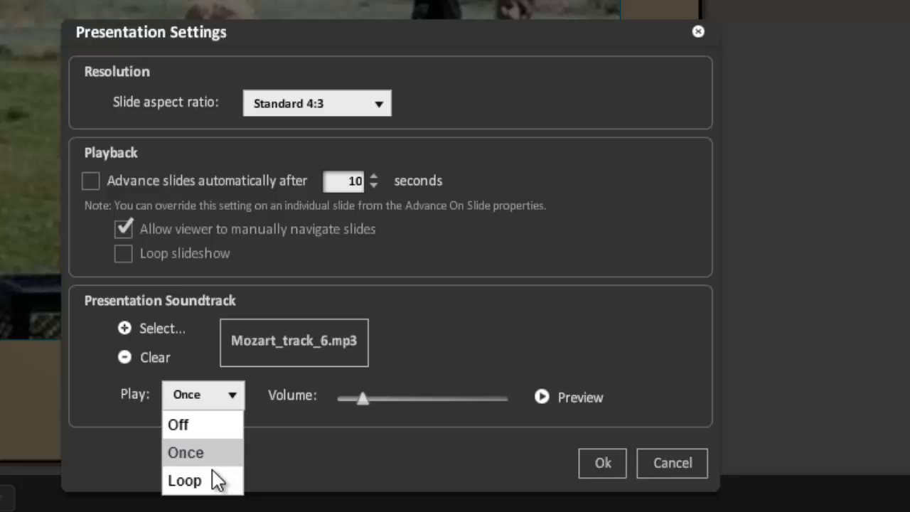
click(184, 480)
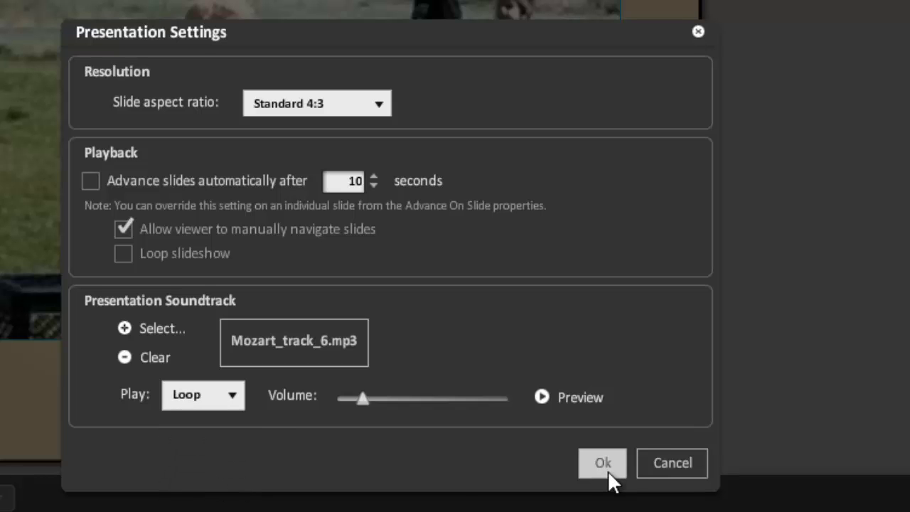
click(602, 463)
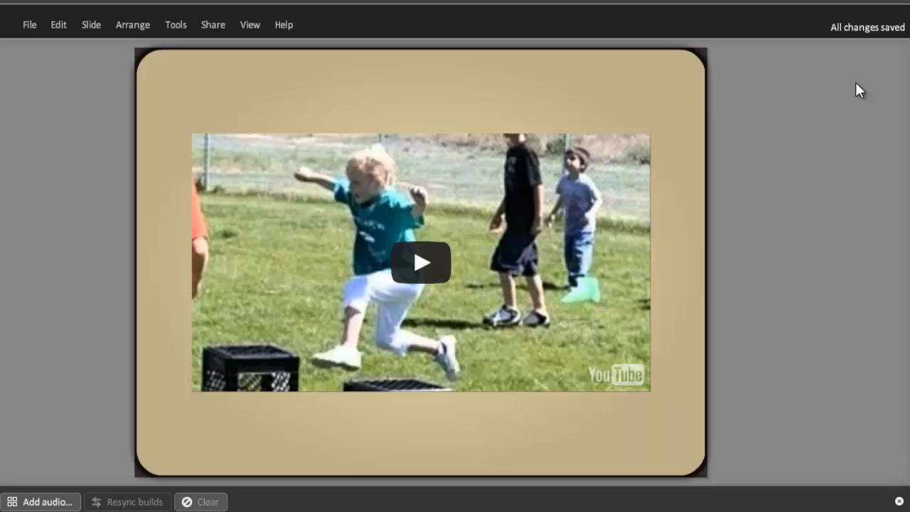
click(29, 24)
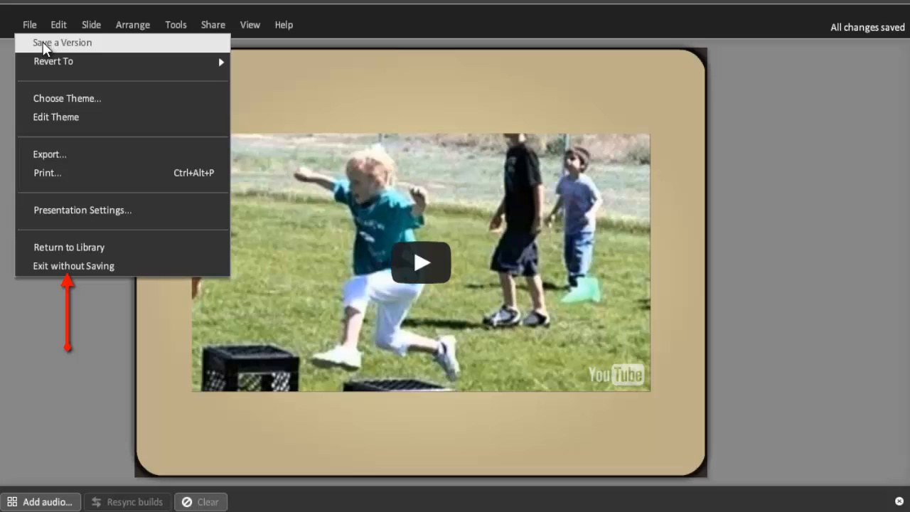
click(62, 42)
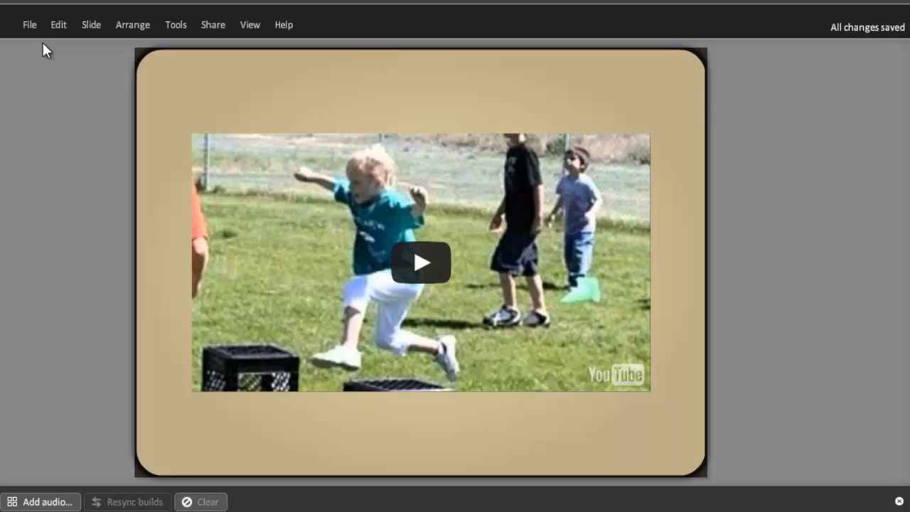
mouse_move(215, 34)
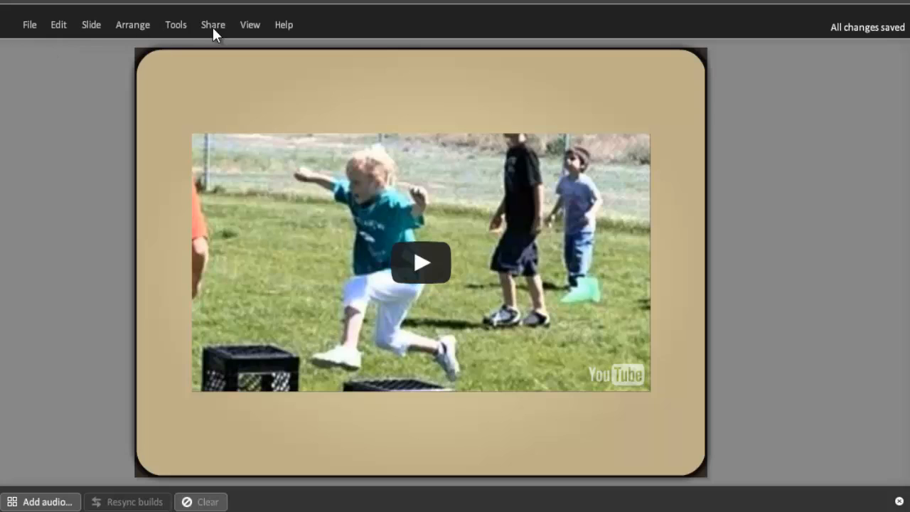
Step: Make the History of Field Day presentation public and get its 500x401 embed code
click(213, 24)
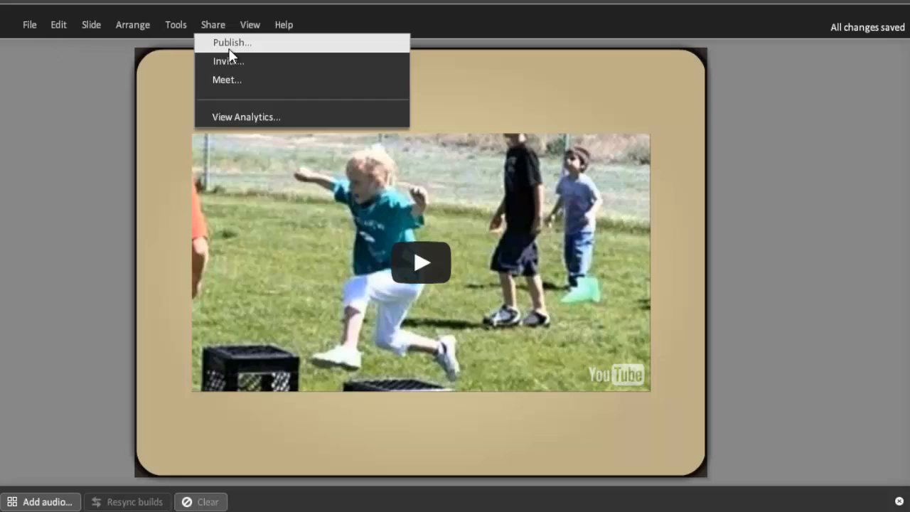
click(232, 42)
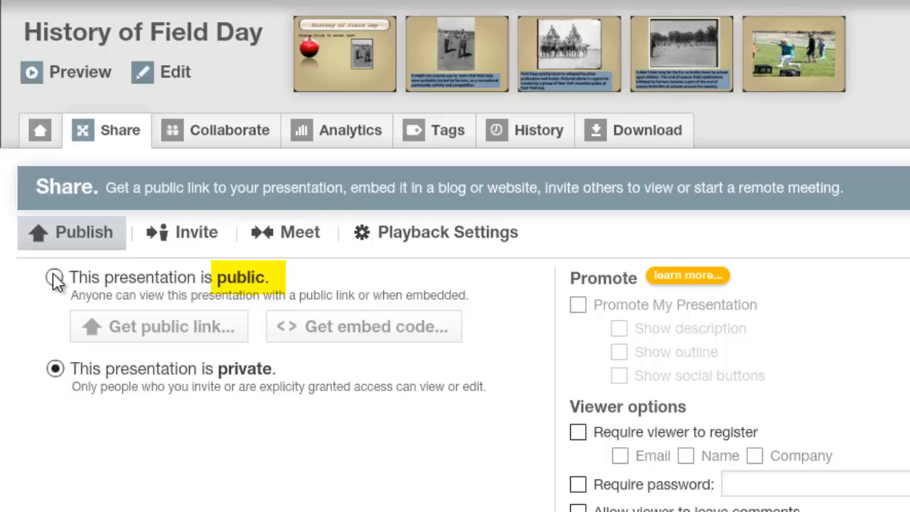
click(55, 277)
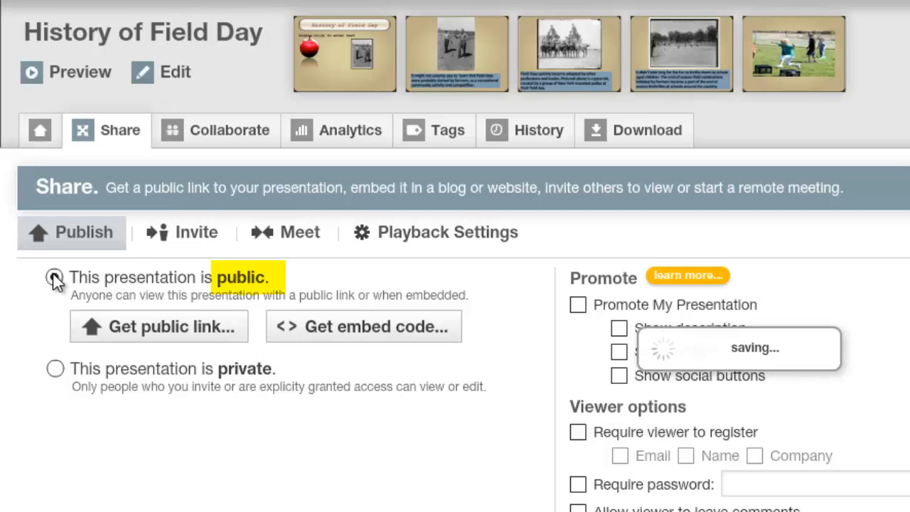
click(54, 278)
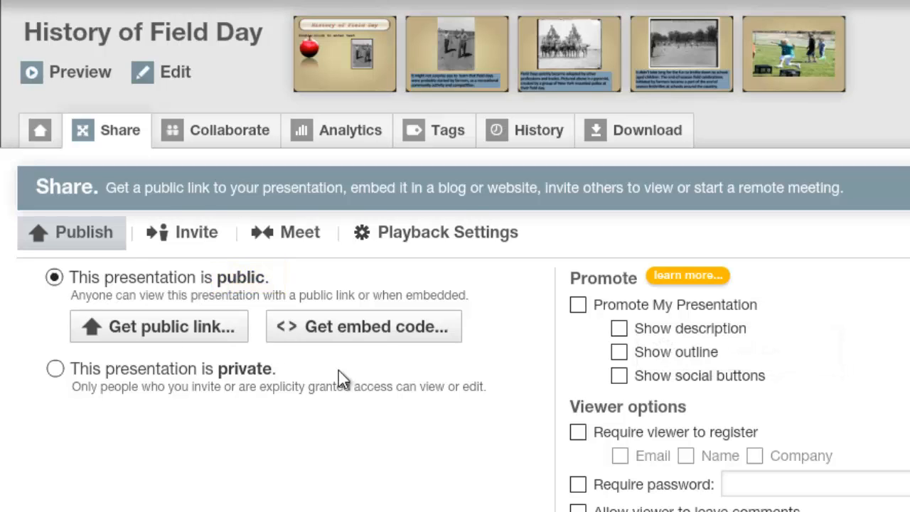
click(363, 327)
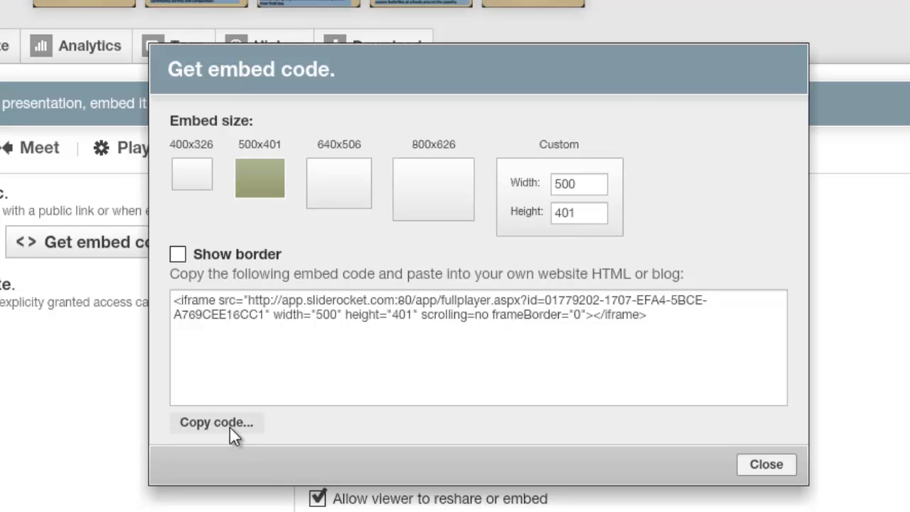
mouse_move(51, 44)
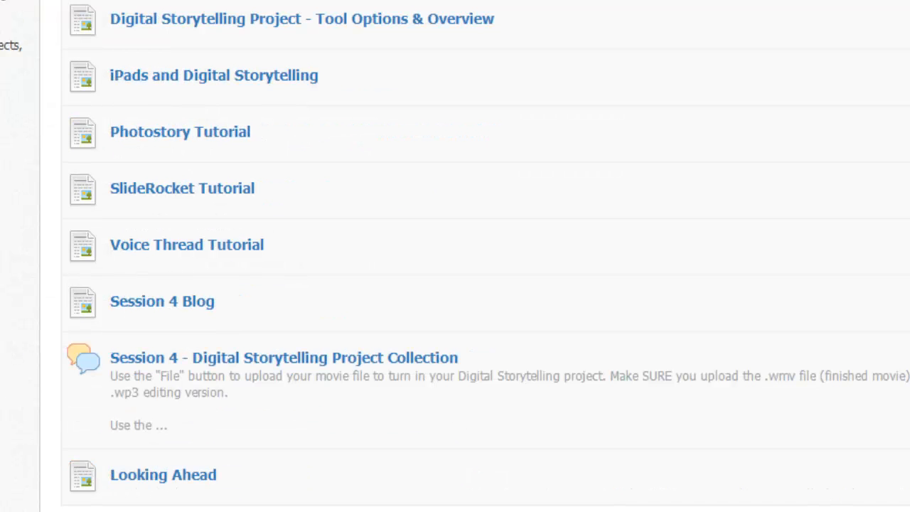
mouse_move(360, 369)
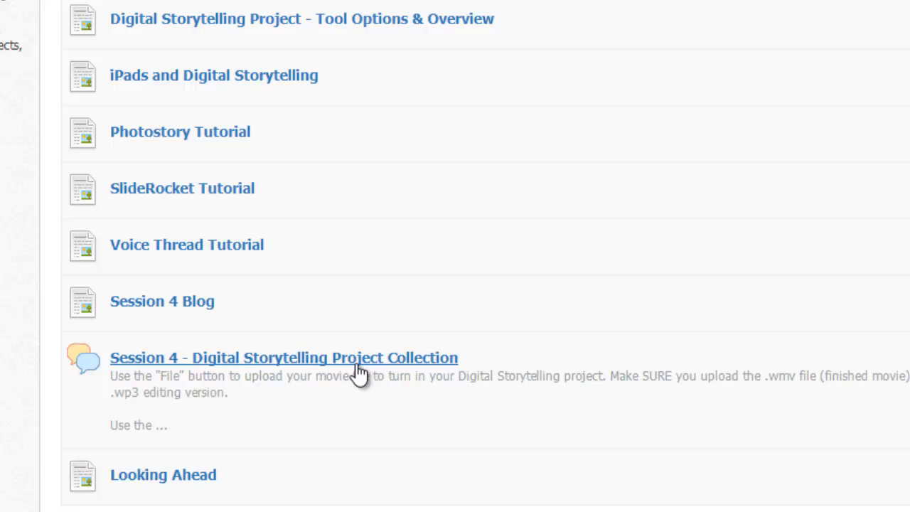
Step: Paste the raw embed code into the Session 4 project collection discussion and post it
click(283, 357)
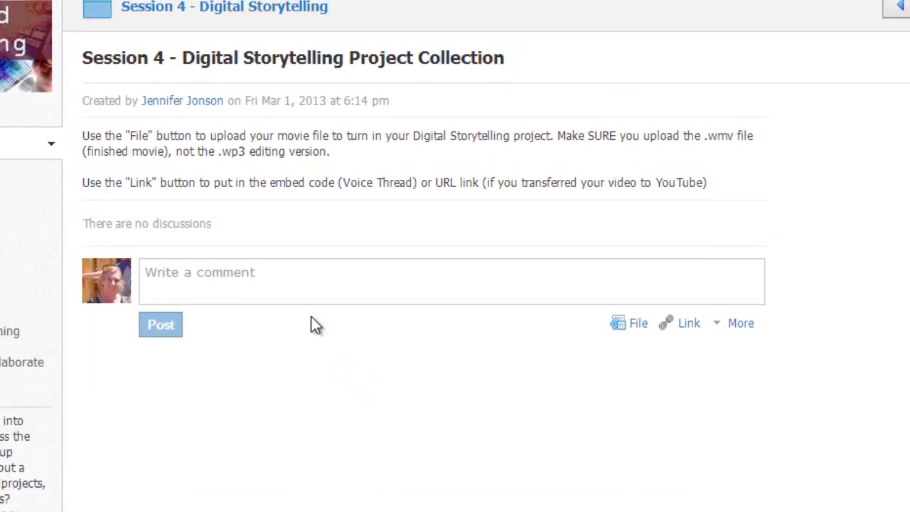
right_click(317, 281)
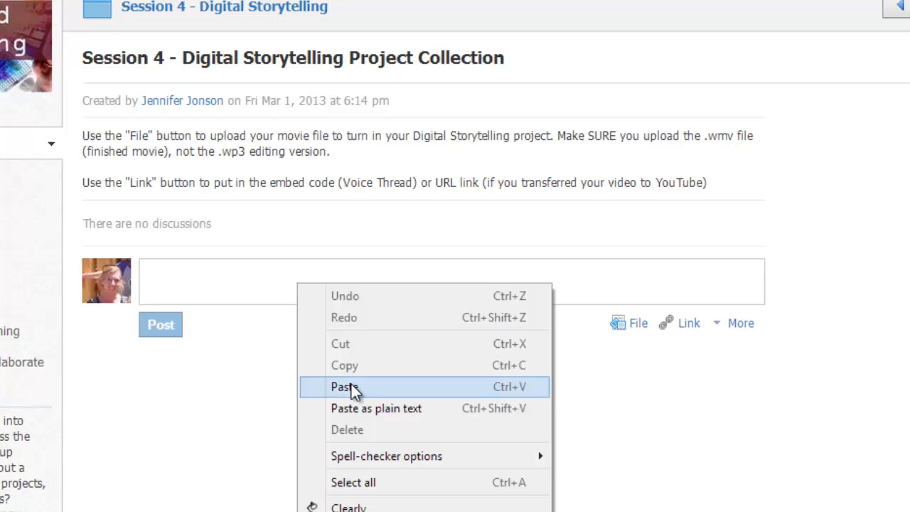
click(344, 387)
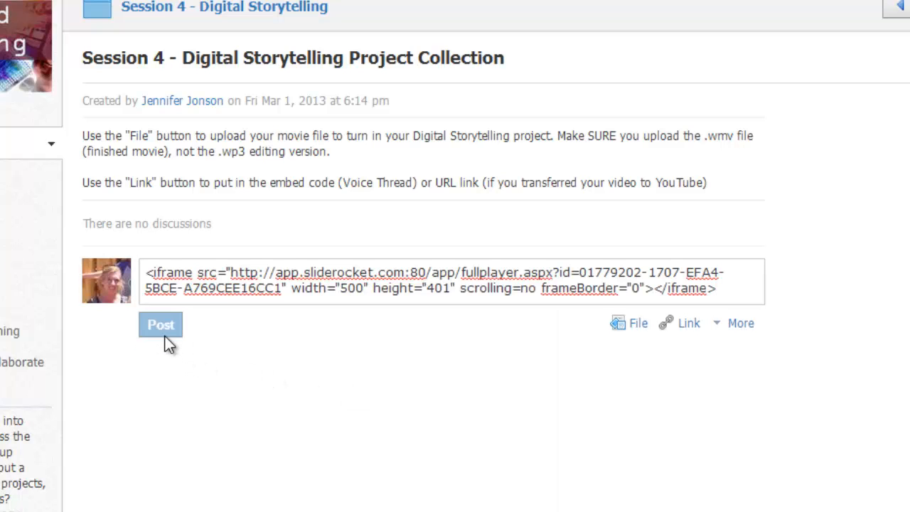
click(160, 325)
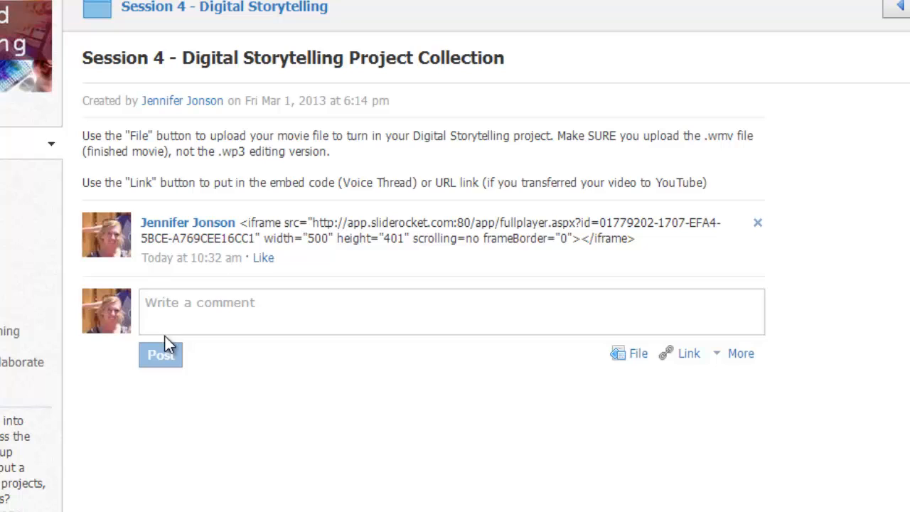
Step: Post 'My SlideRocket on Field Day' with the embed code attached as embedded media
text(My SlideRocket on Field Day)
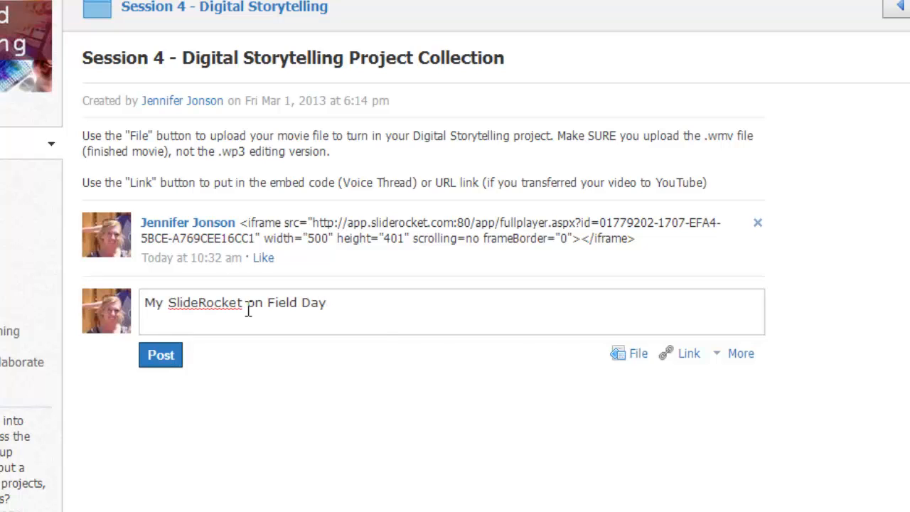
click(688, 353)
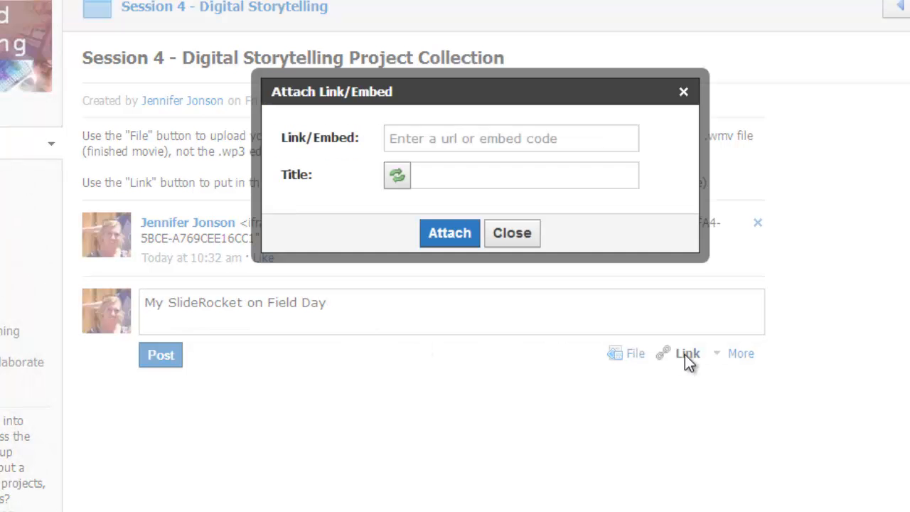
right_click(510, 138)
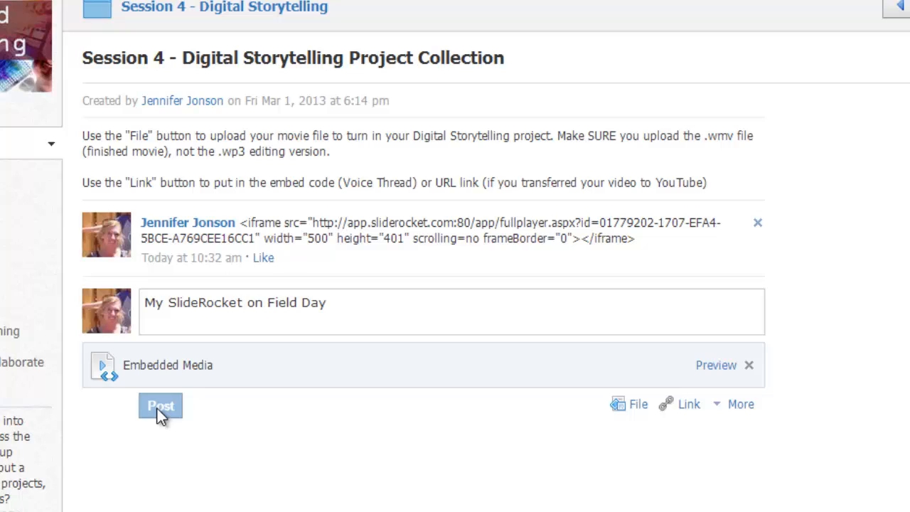
click(160, 405)
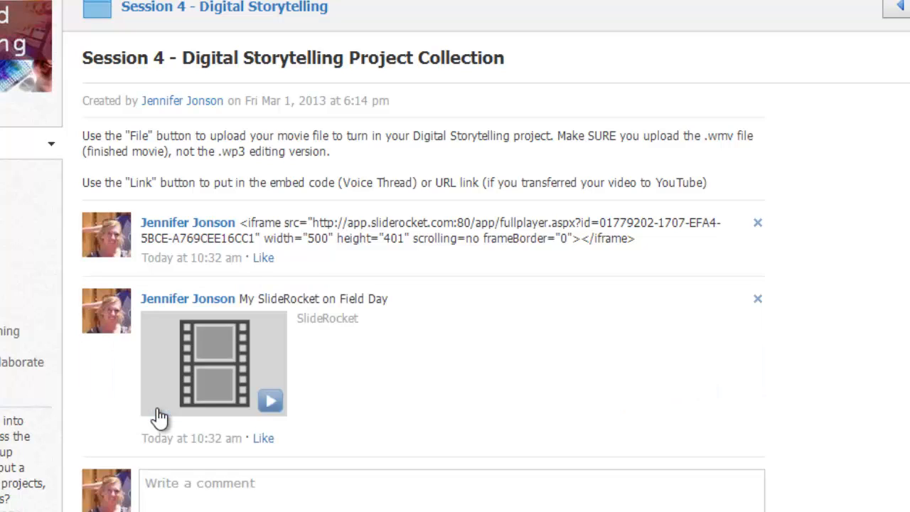
Step: Play the embedded History of Field Day presentation inline, advancing to slide 3
click(271, 400)
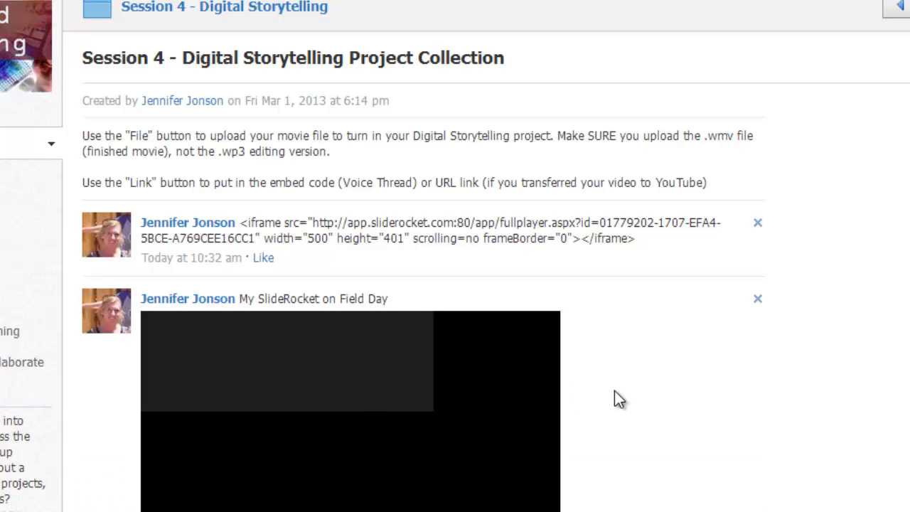
scroll(down, 3)
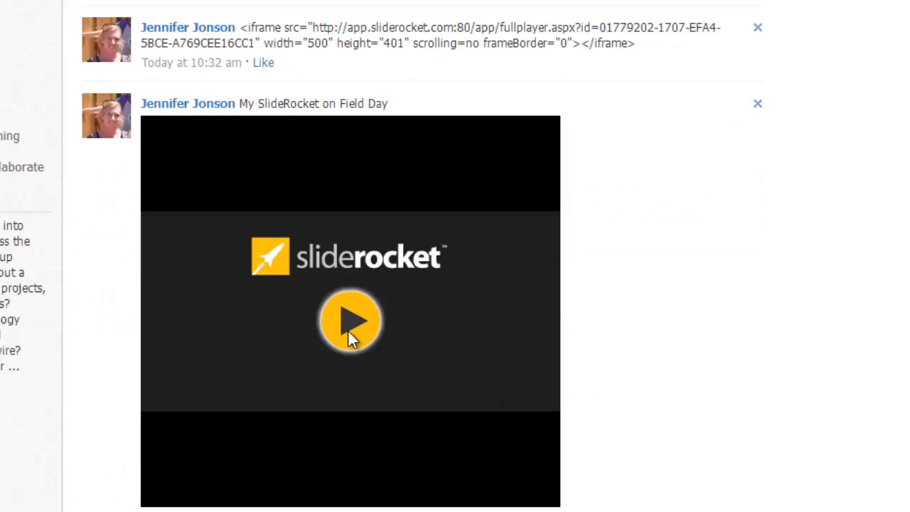
click(349, 320)
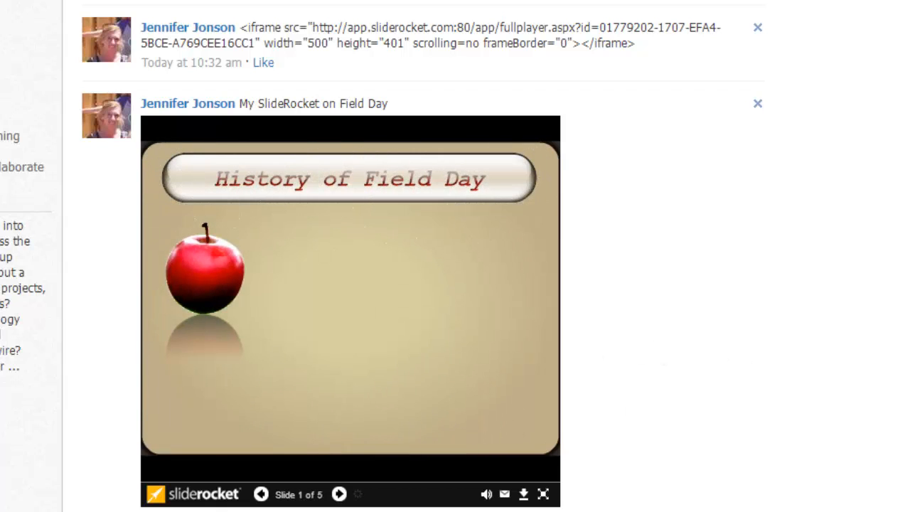
click(339, 494)
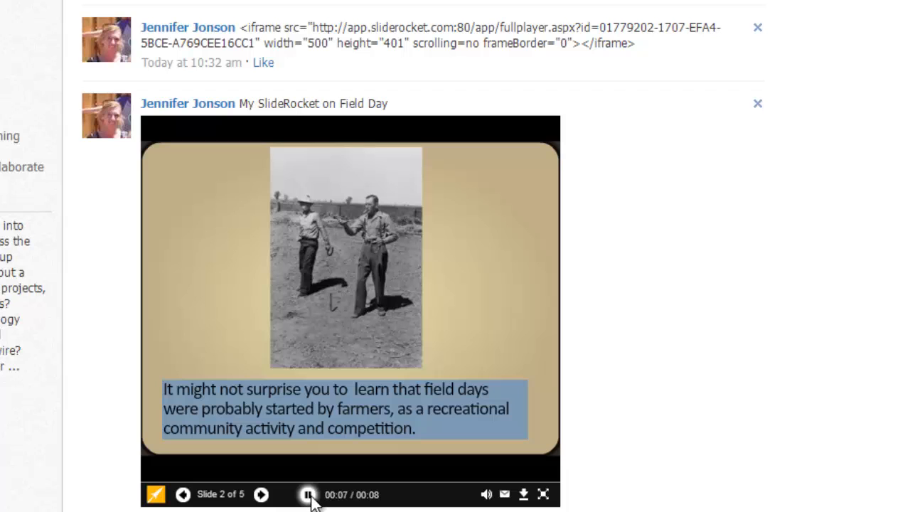
click(261, 495)
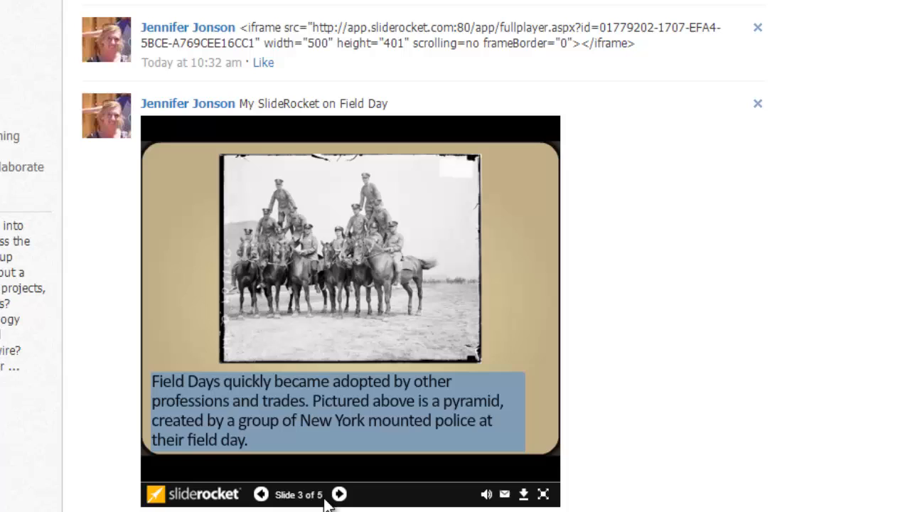
mouse_move(349, 506)
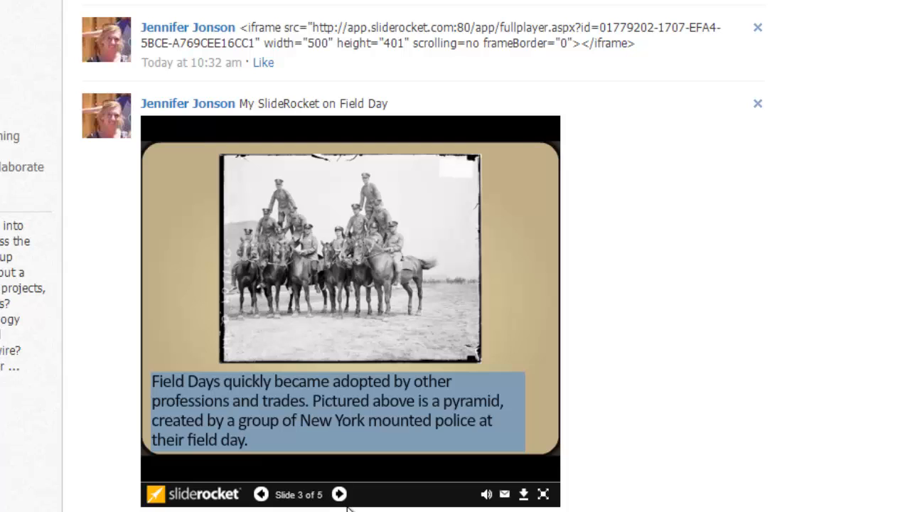